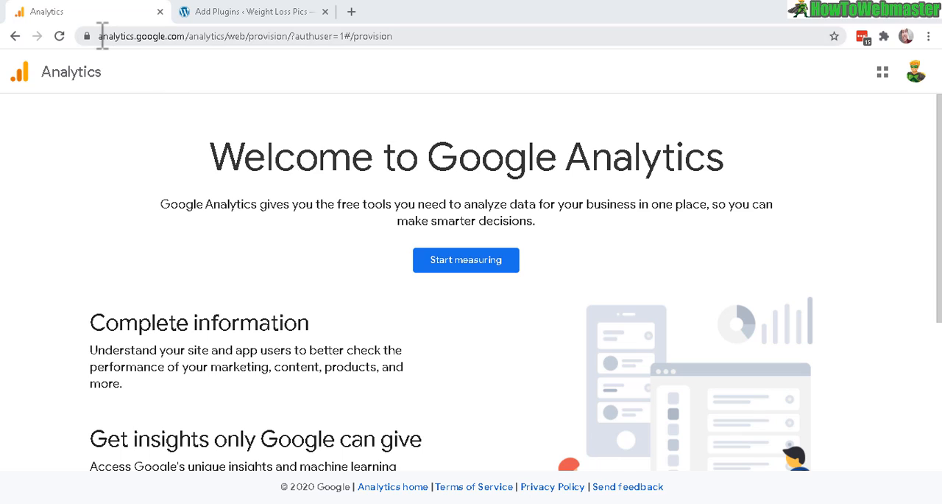
# Step: Name the new Analytics account 'My Sites', keep the default data sharing boxes, and continue
pyautogui.click(220, 36)
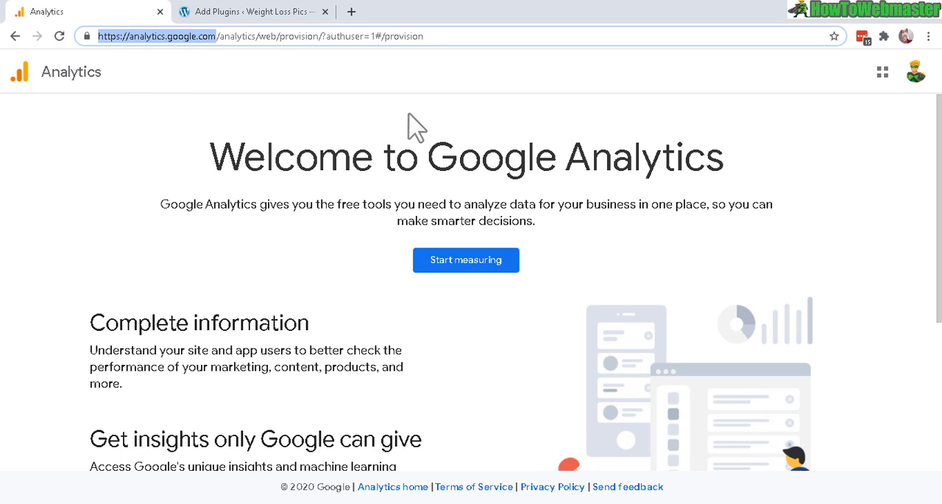
pyautogui.moveTo(424, 164)
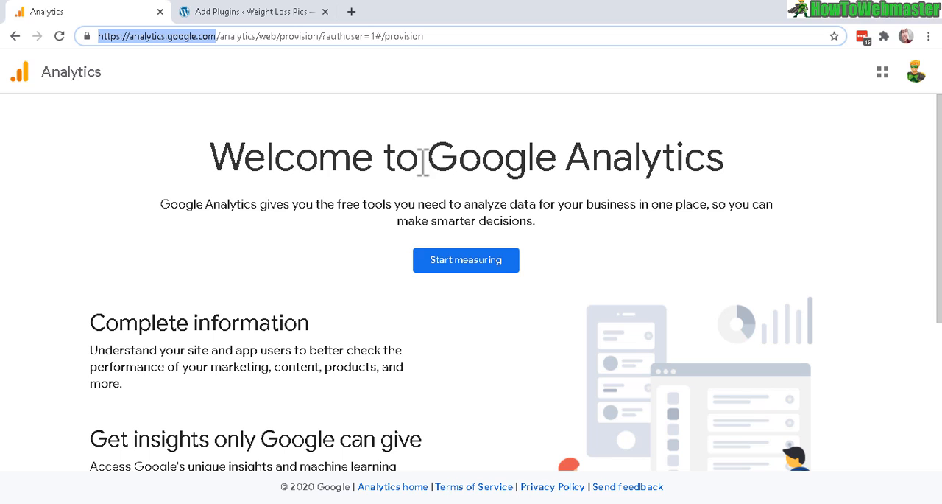
pyautogui.moveTo(455, 279)
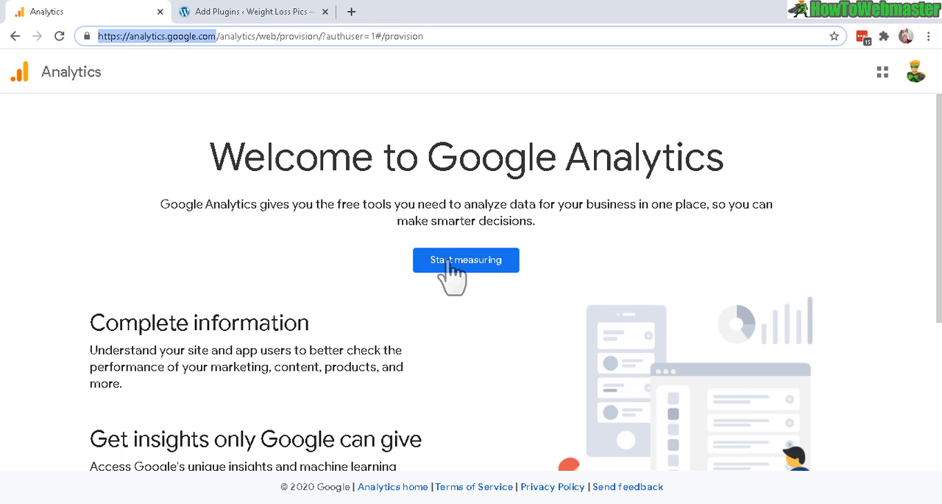
pyautogui.click(465, 260)
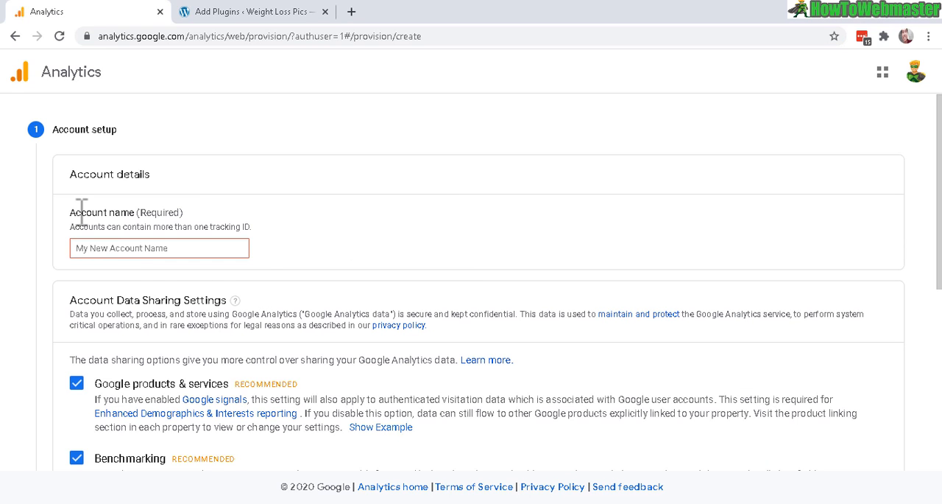
pyautogui.write('My Sites')
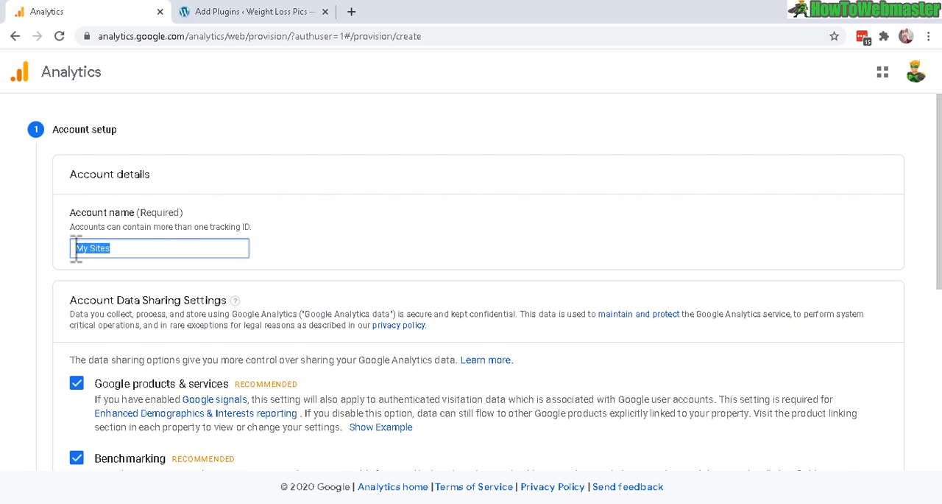
pyautogui.scroll(-3)
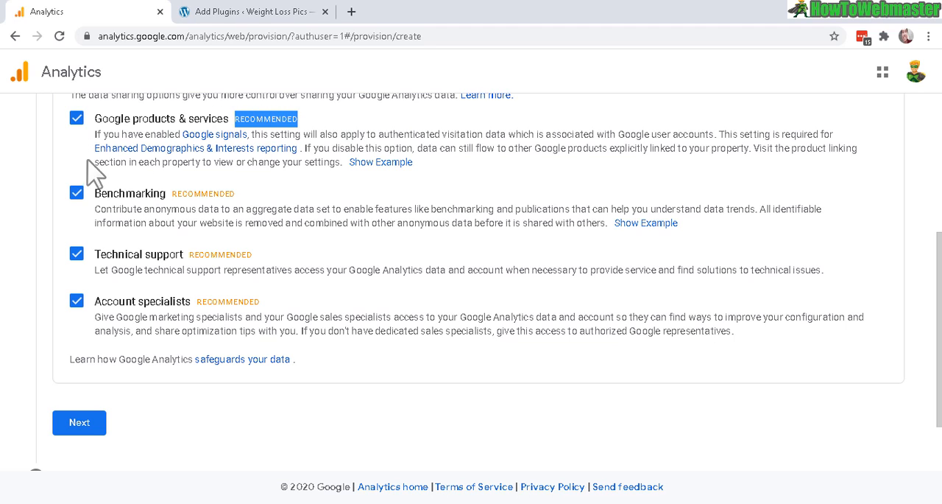
pyautogui.moveTo(88, 327)
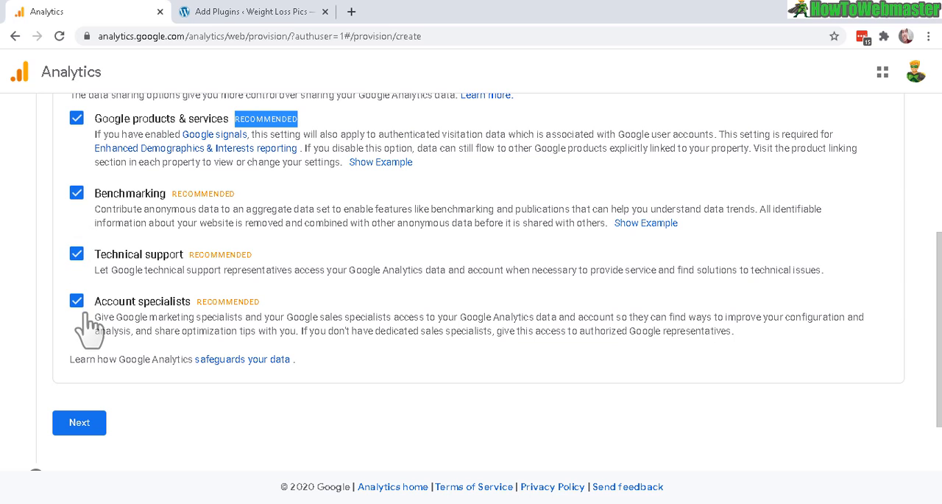
pyautogui.click(79, 422)
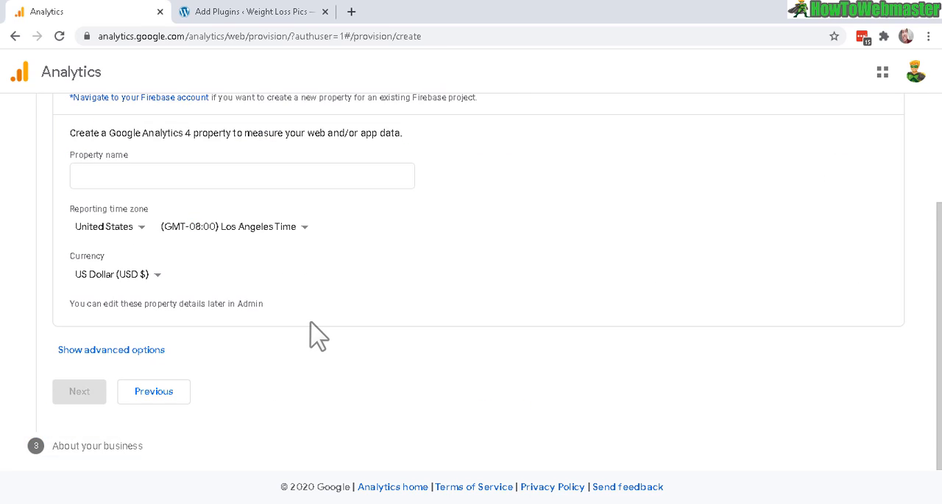
# Step: Enter 'weightloss.pics' as the property name
pyautogui.scroll(3)
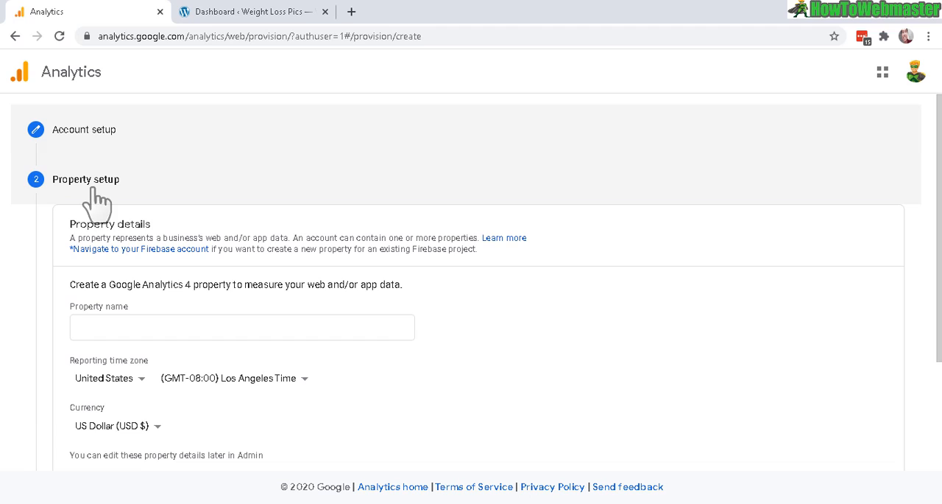
pyautogui.doubleClick(83, 306)
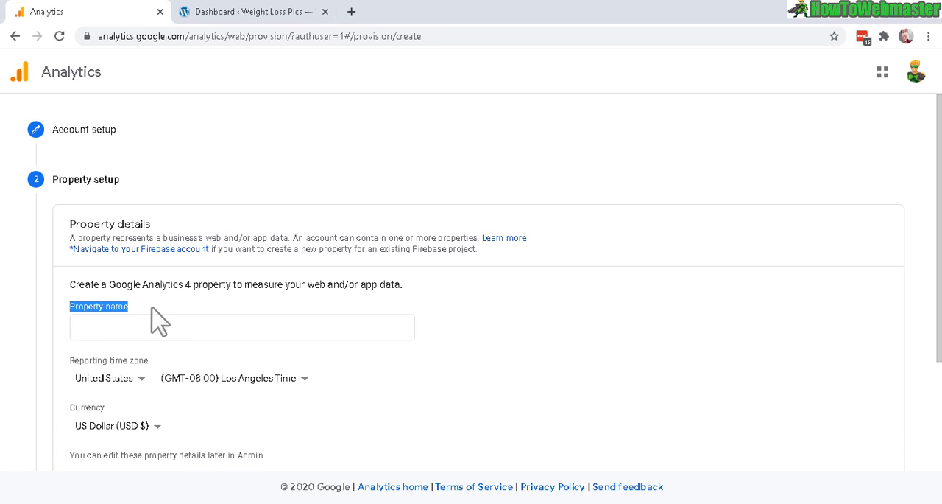
pyautogui.moveTo(372, 291)
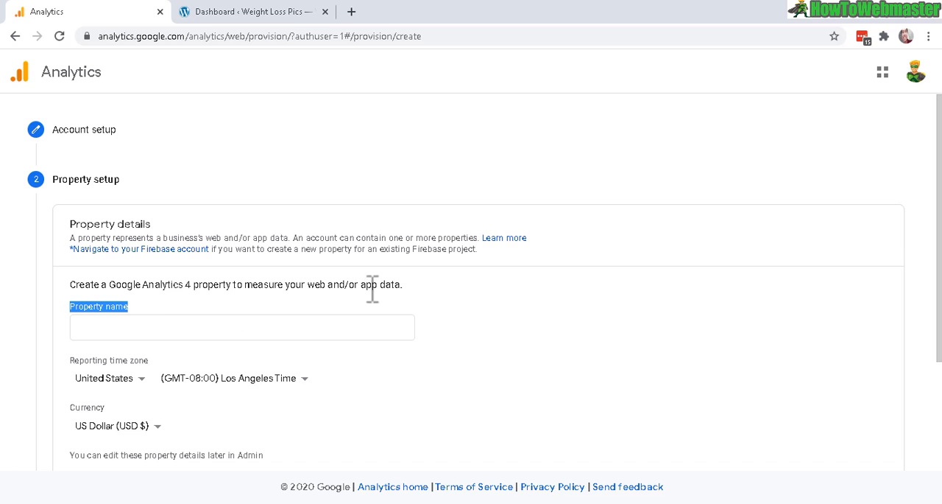
pyautogui.doubleClick(381, 284)
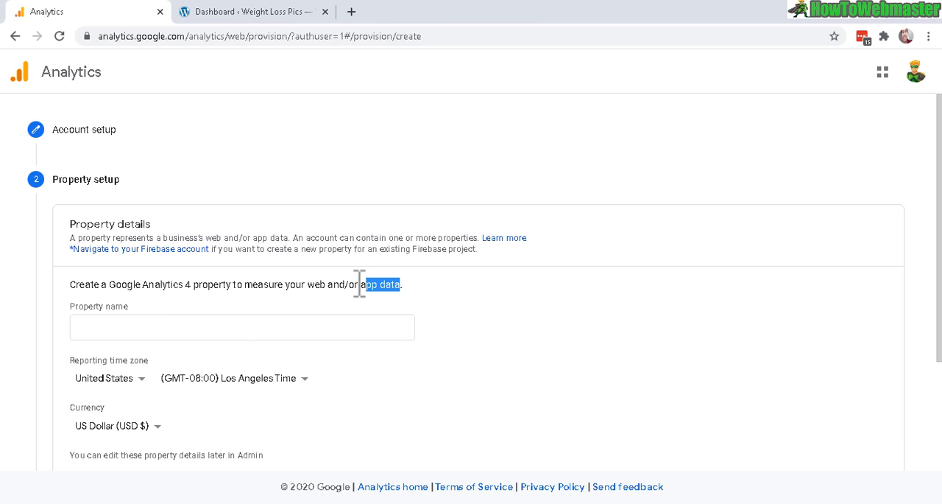
pyautogui.moveTo(253, 11)
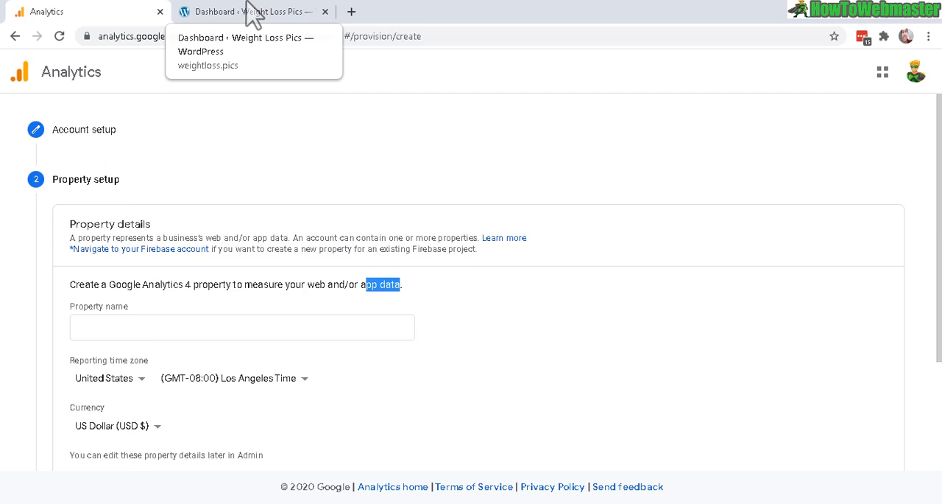
pyautogui.click(254, 11)
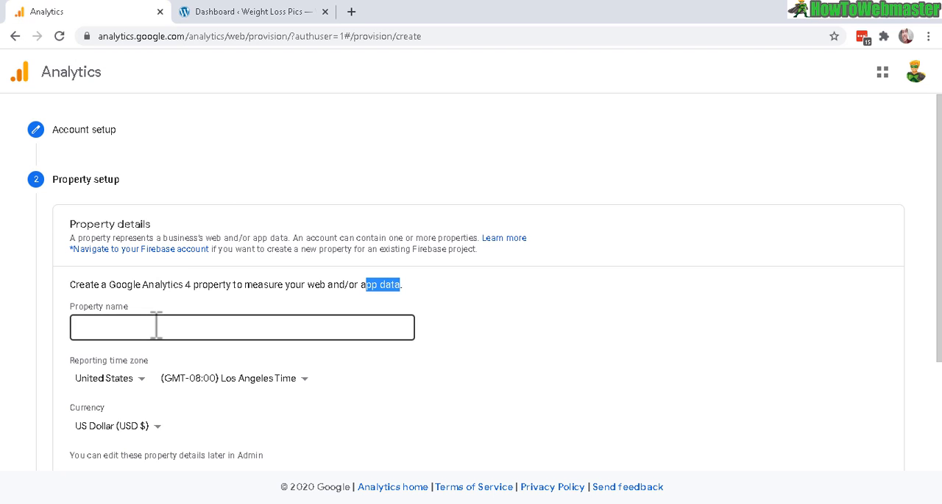
pyautogui.write('weightloss.pics')
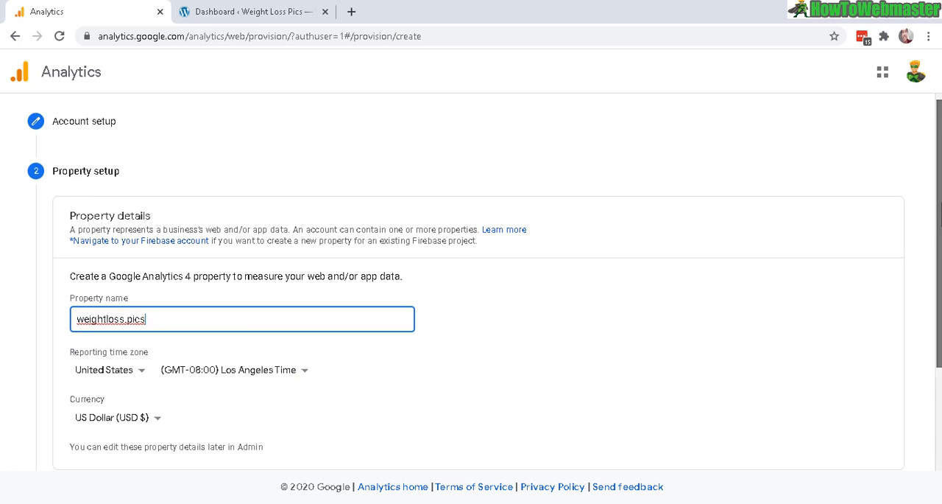
# Step: Keep Los Angeles time and US dollars, leaving advanced Universal Analytics options off
pyautogui.scroll(-3)
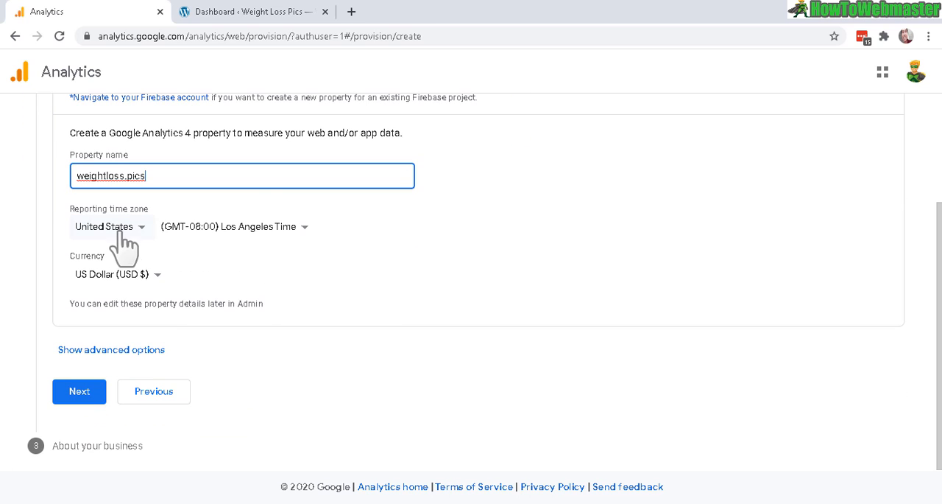
pyautogui.moveTo(302, 242)
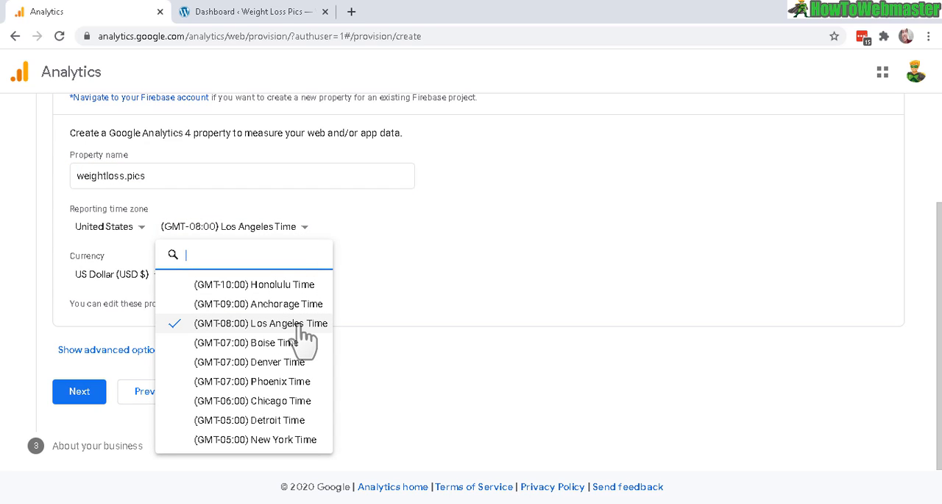
pyautogui.click(261, 323)
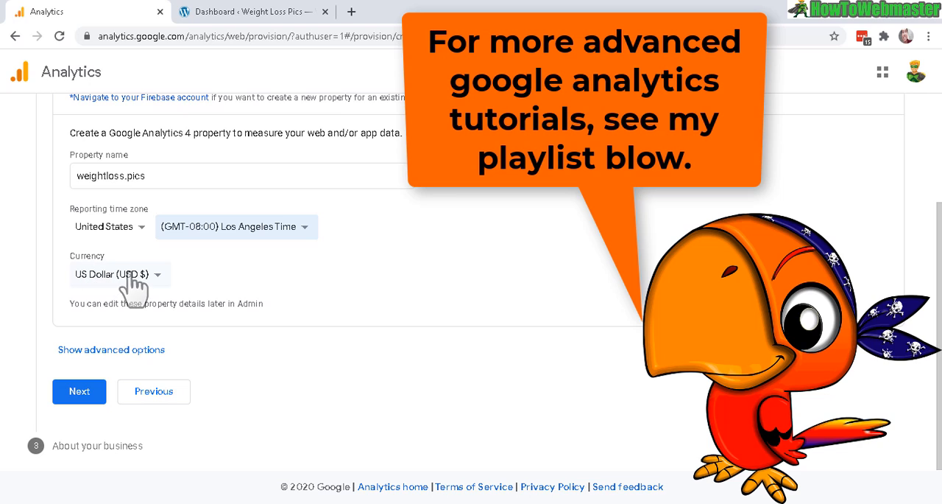
pyautogui.moveTo(126, 305)
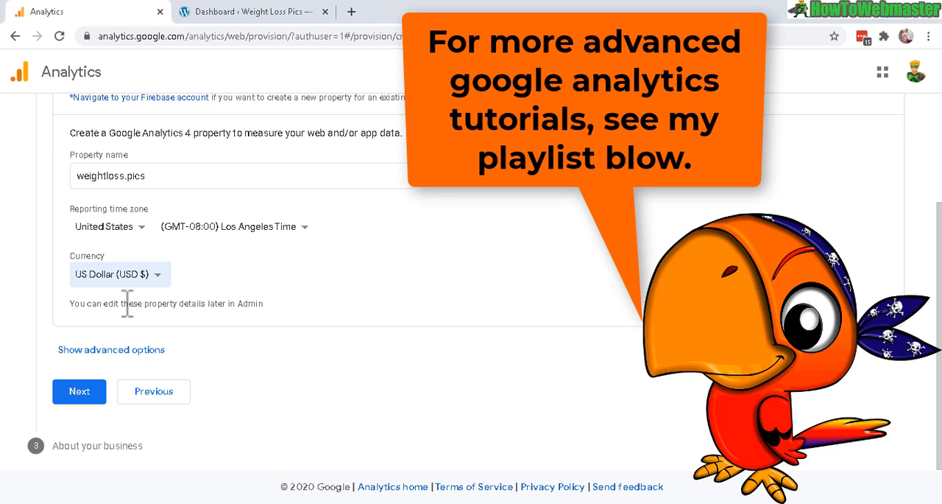
pyautogui.click(110, 349)
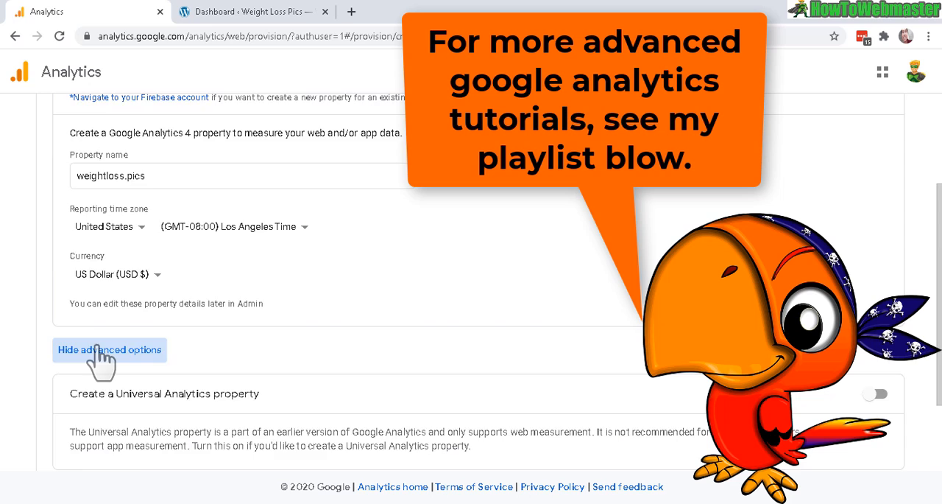
pyautogui.scroll(-3)
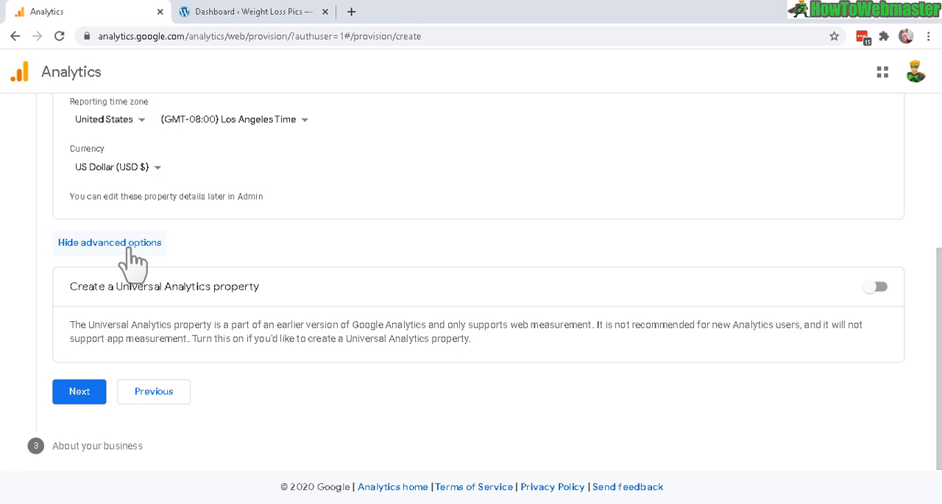
pyautogui.click(109, 242)
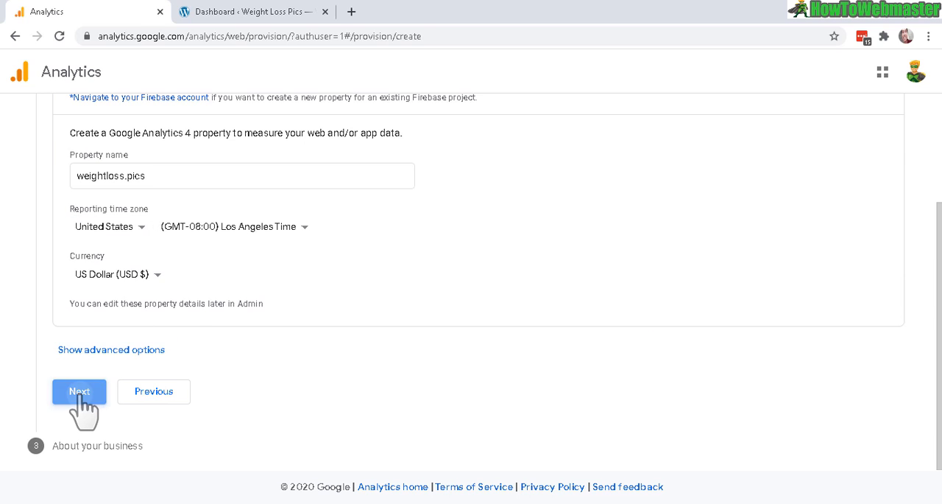
# Step: Set business details to Health industry, small (1–10 employees), measuring customer engagement
pyautogui.click(79, 391)
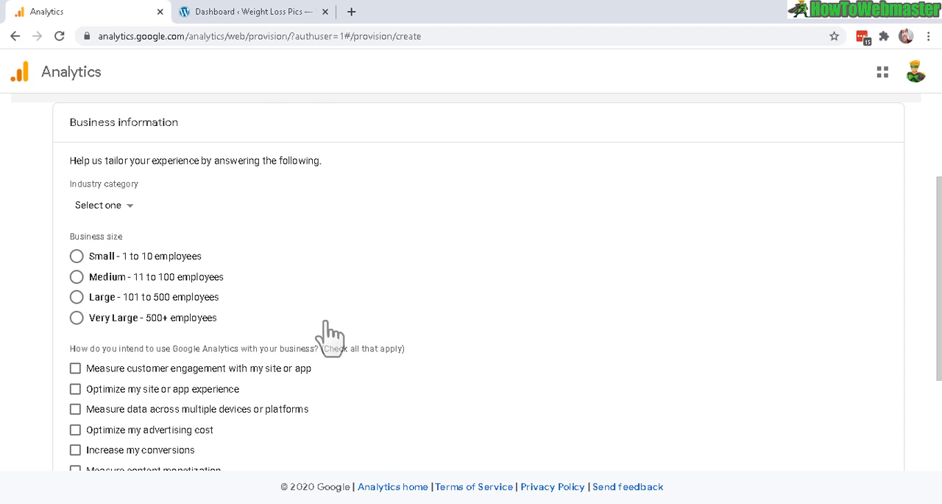
pyautogui.moveTo(74, 132)
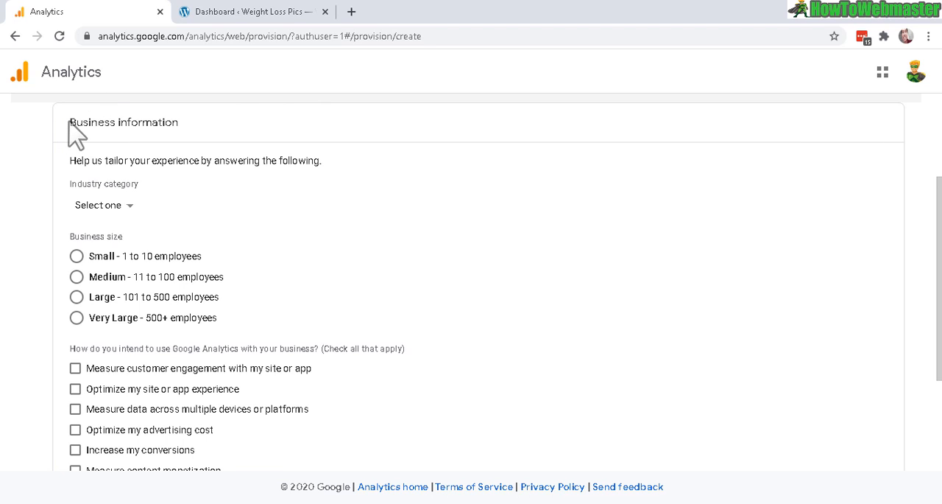
pyautogui.moveTo(129, 214)
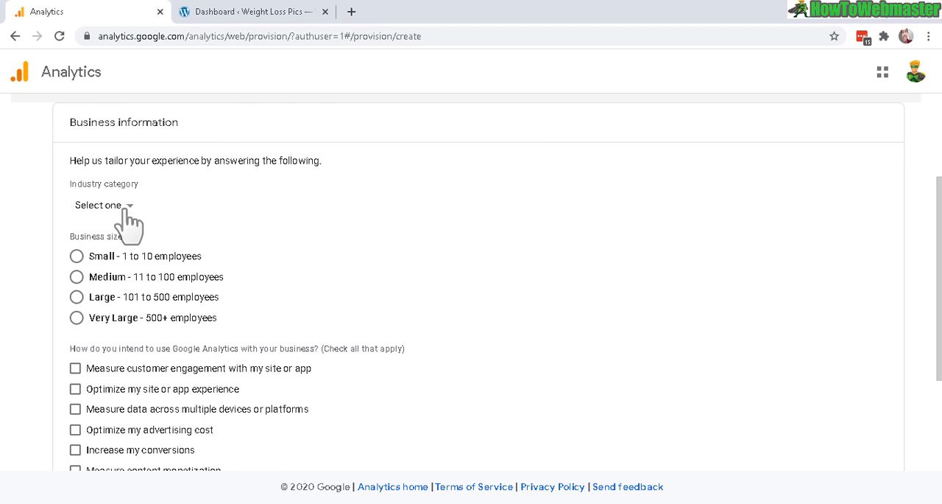
pyautogui.click(103, 205)
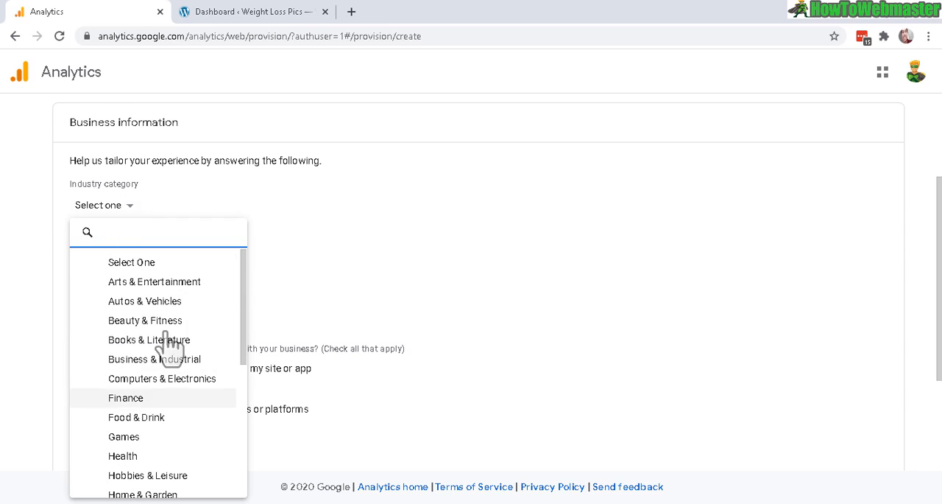
pyautogui.moveTo(169, 350)
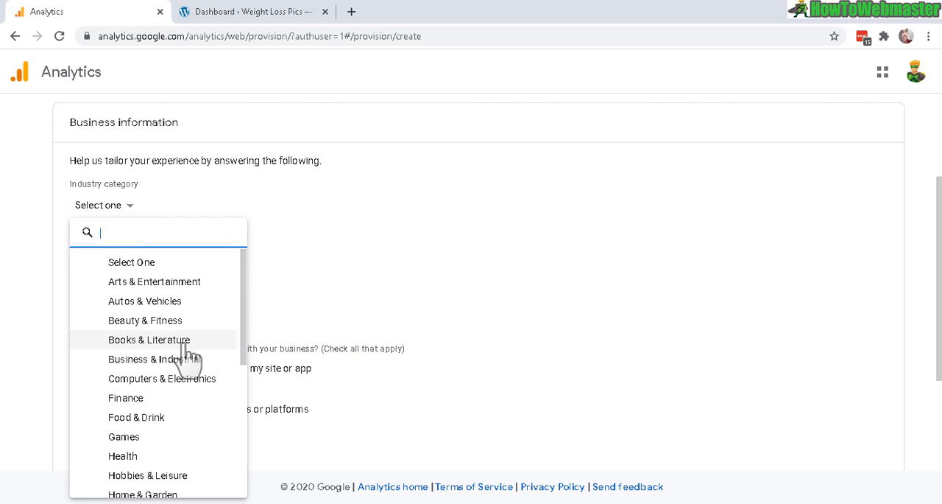
pyautogui.moveTo(368, 308)
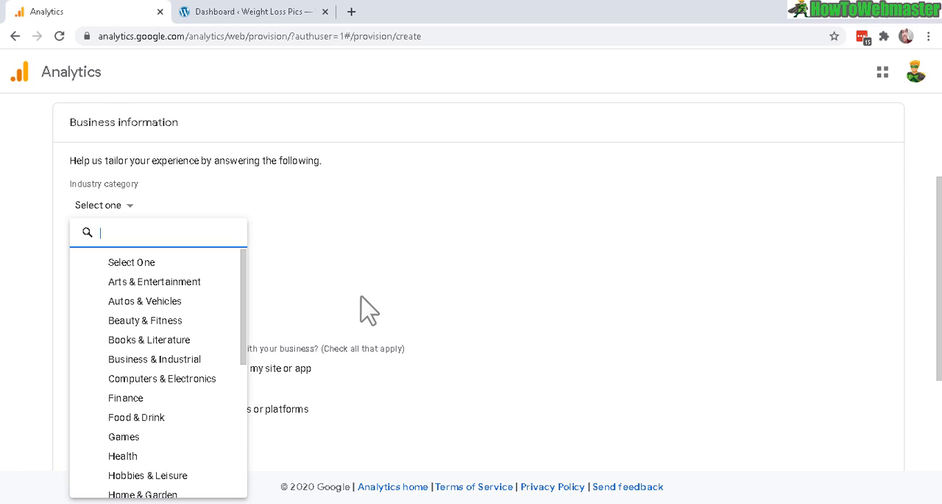
pyautogui.scroll(-3)
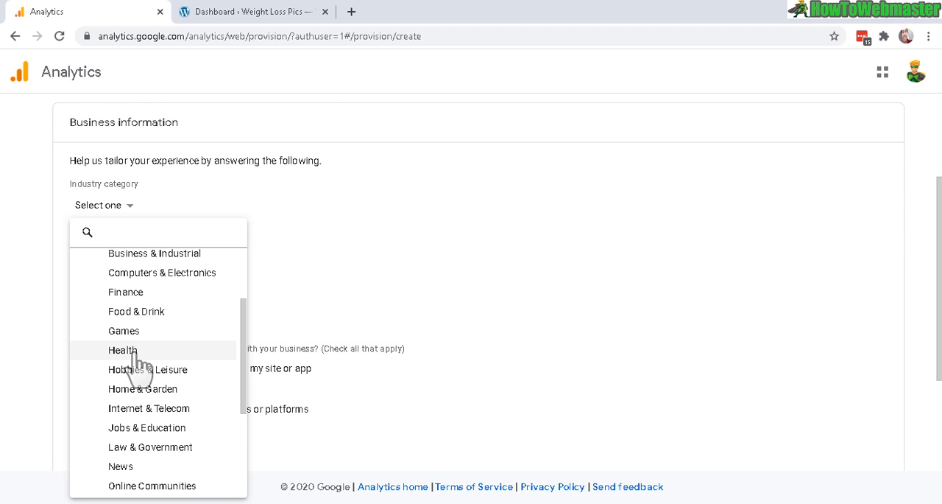
pyautogui.click(123, 350)
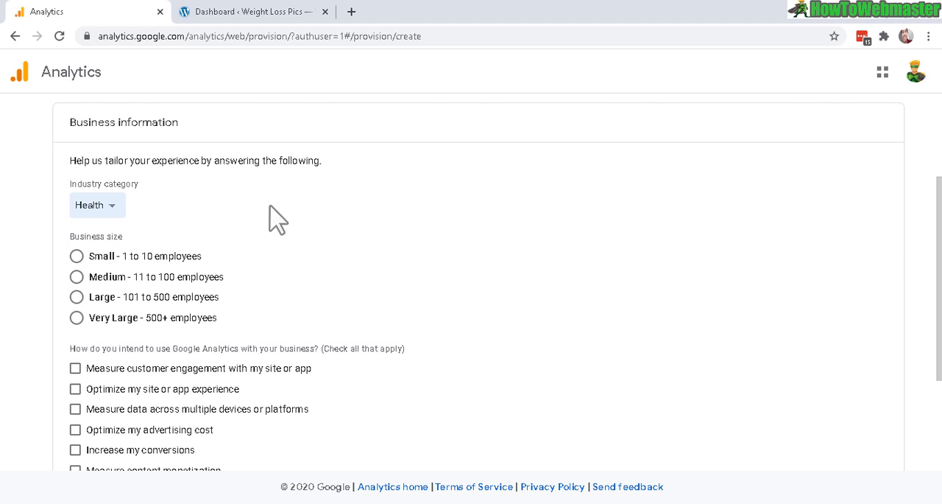
pyautogui.click(77, 255)
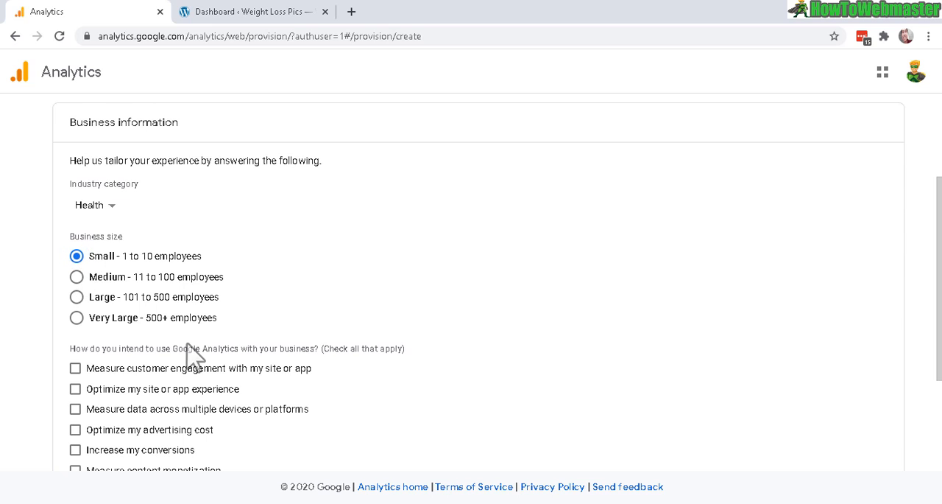
pyautogui.scroll(-3)
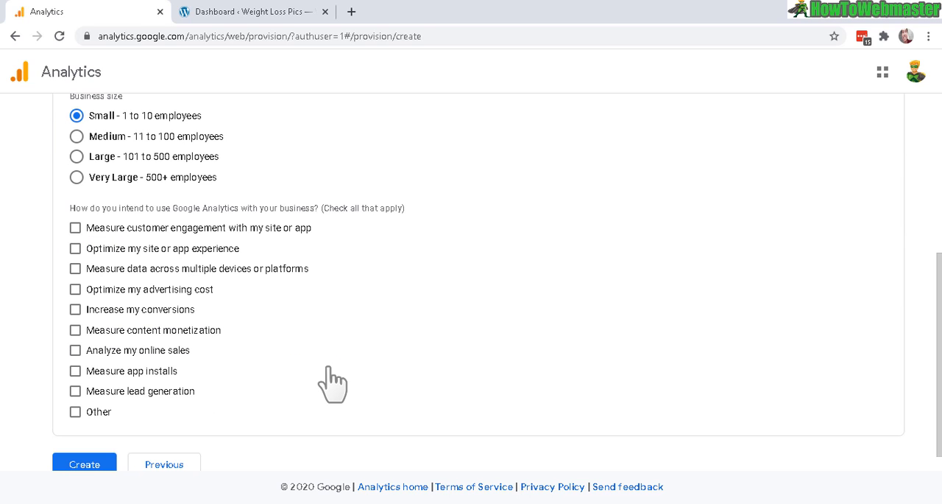
pyautogui.moveTo(106, 276)
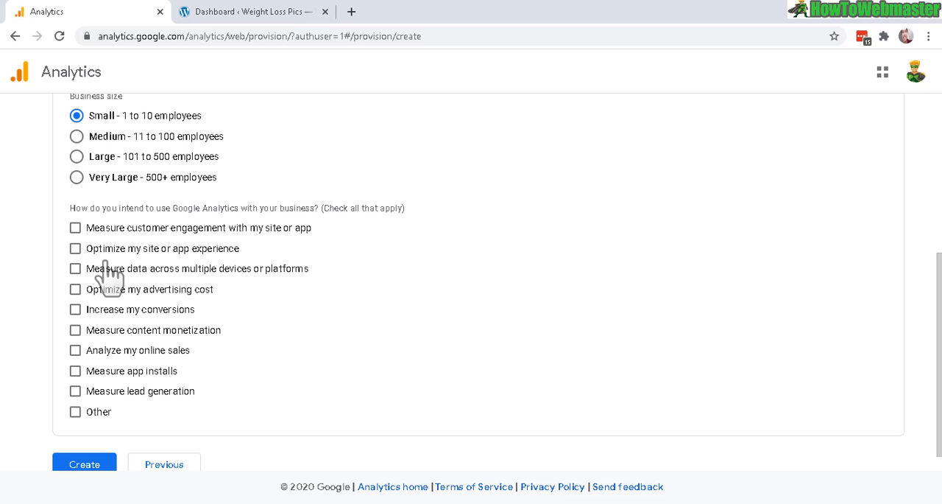
pyautogui.moveTo(110, 286)
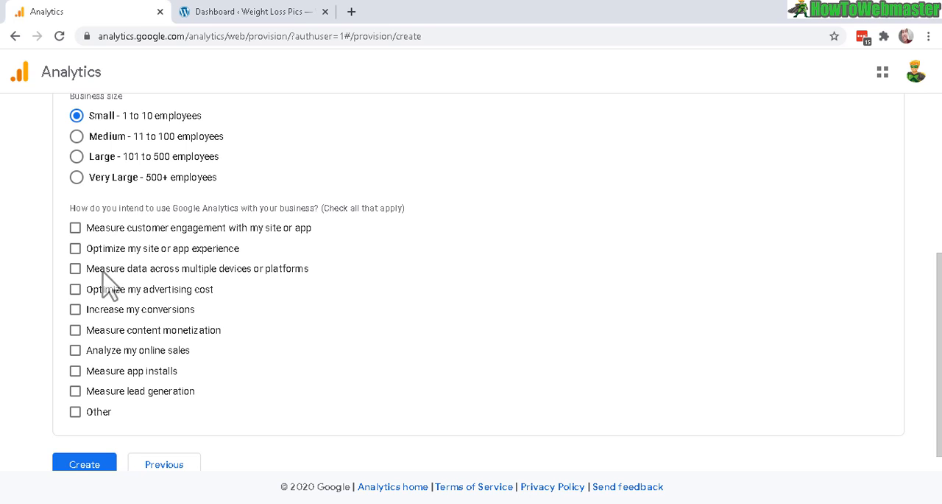
pyautogui.click(75, 228)
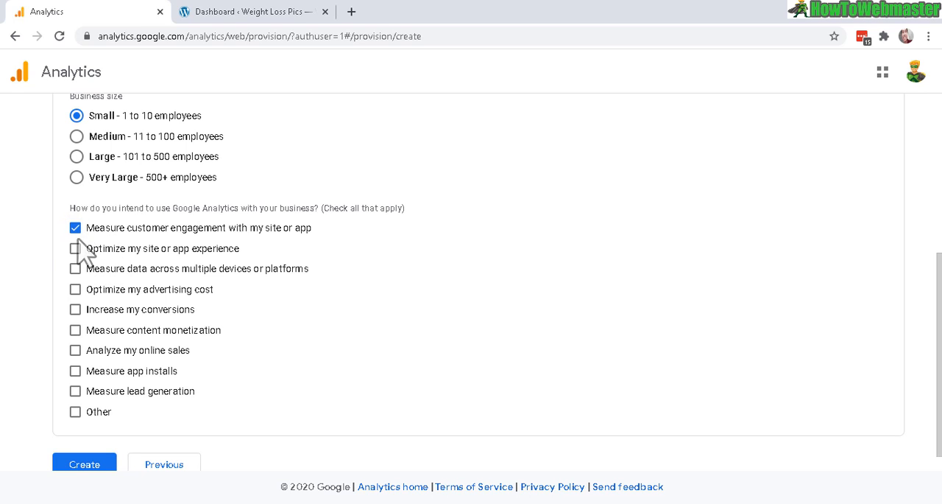
pyautogui.moveTo(232, 243)
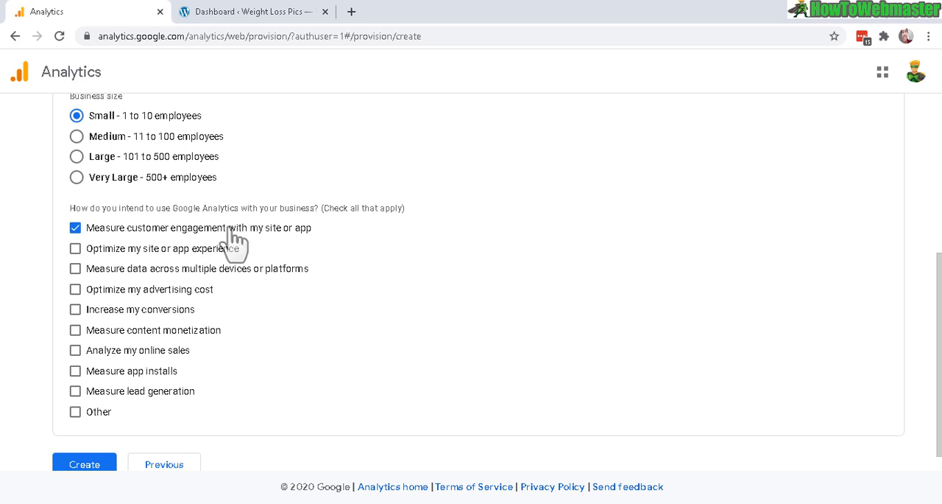
pyautogui.moveTo(84, 463)
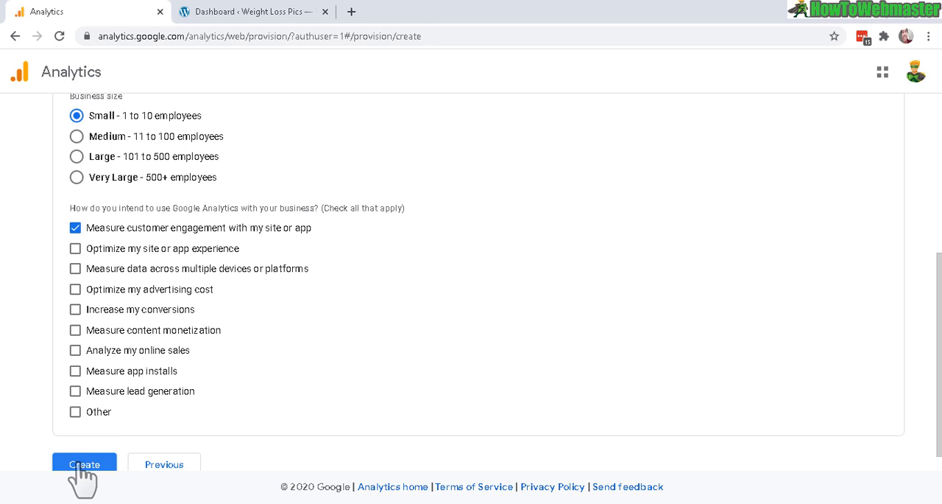
# Step: Submit account creation and accept the GDPR Data Processing and Data Protection Terms
pyautogui.click(84, 464)
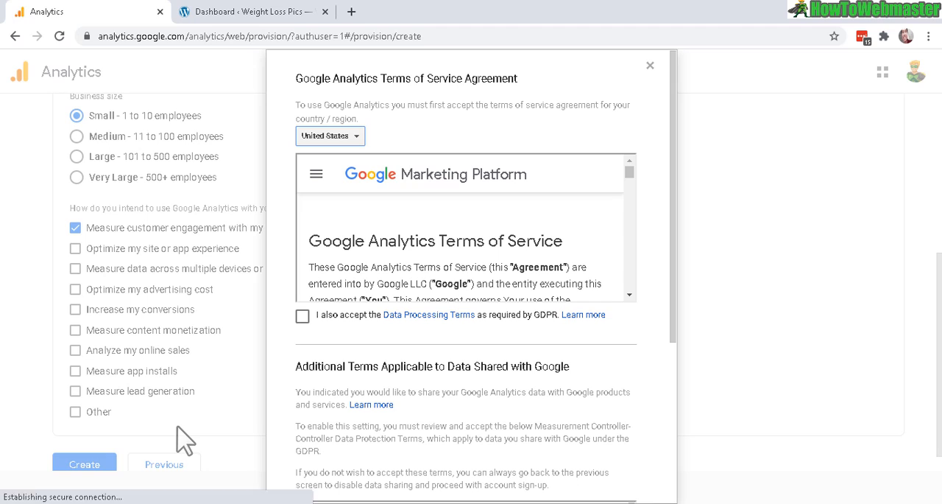
pyautogui.moveTo(330, 162)
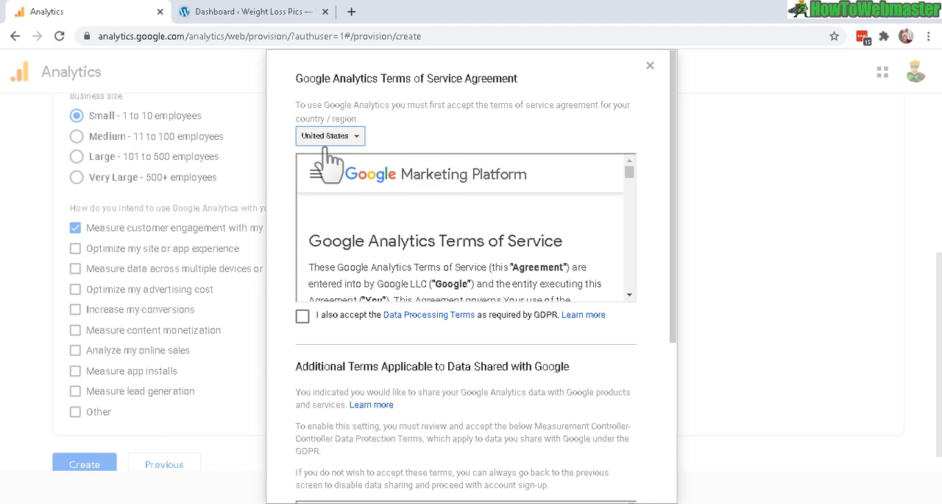
pyautogui.moveTo(357, 265)
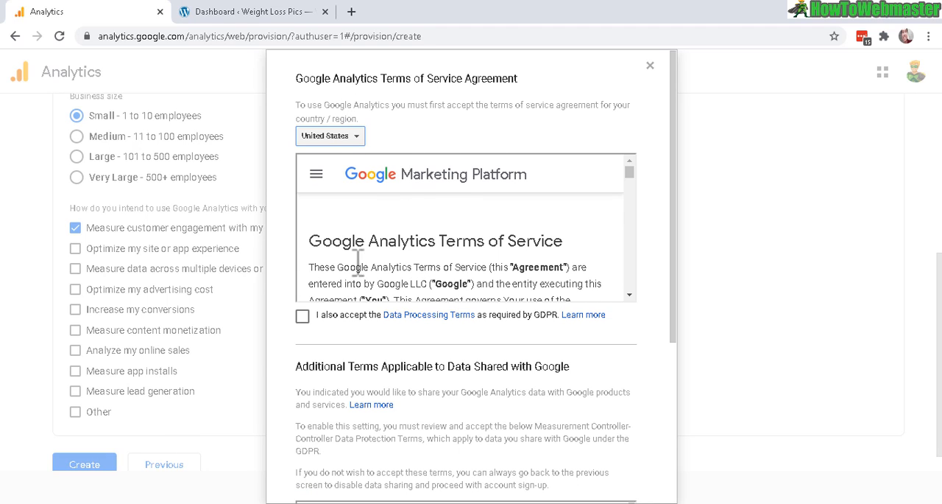
pyautogui.click(301, 315)
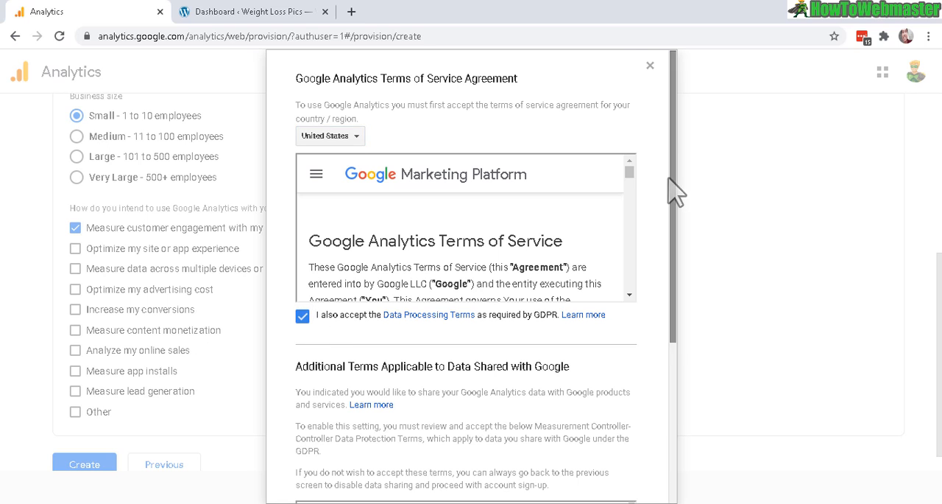
pyautogui.scroll(-3)
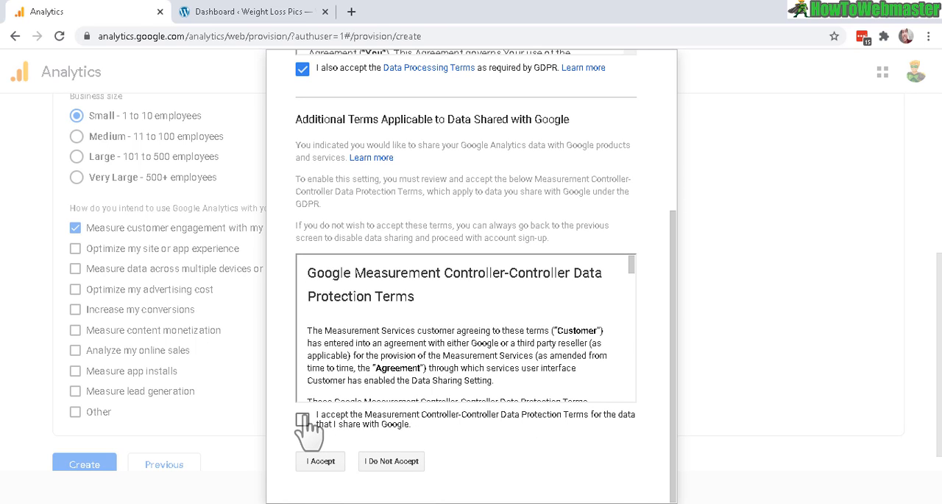
pyautogui.click(320, 461)
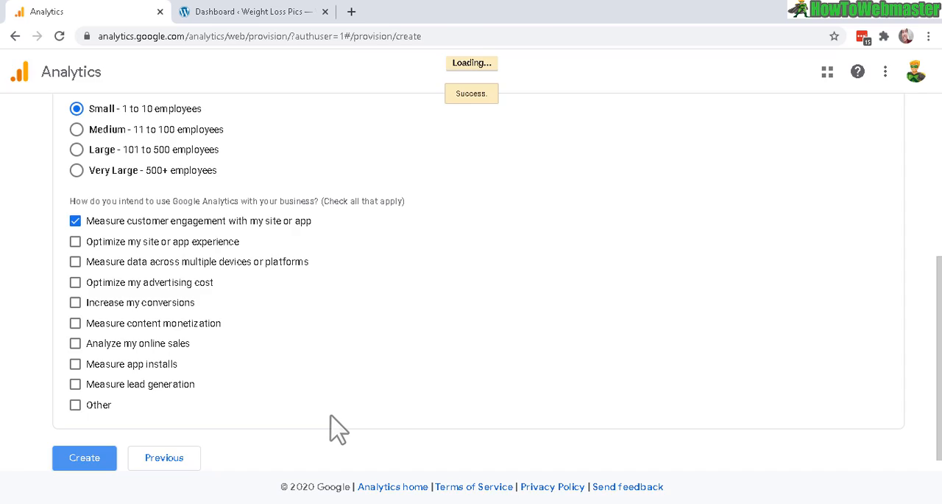
# Step: Save email communication preferences with every subscription option unchecked
pyautogui.click(84, 457)
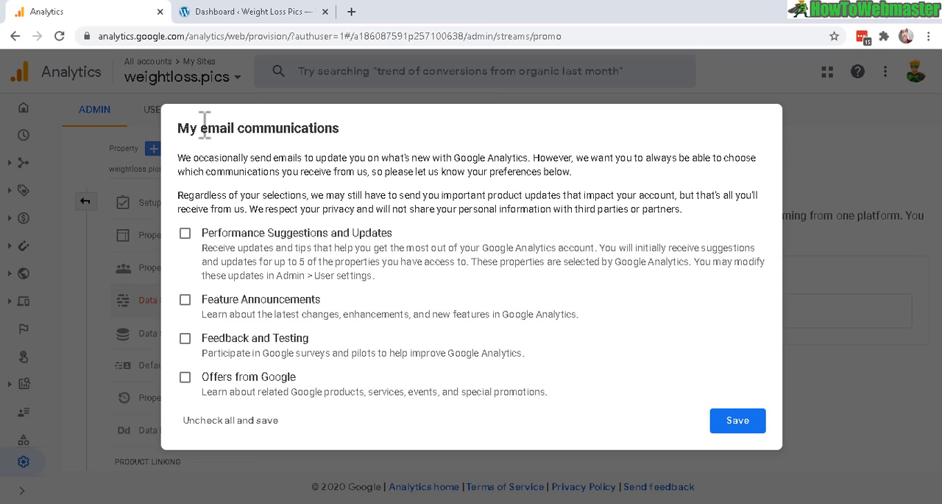
pyautogui.doubleClick(268, 127)
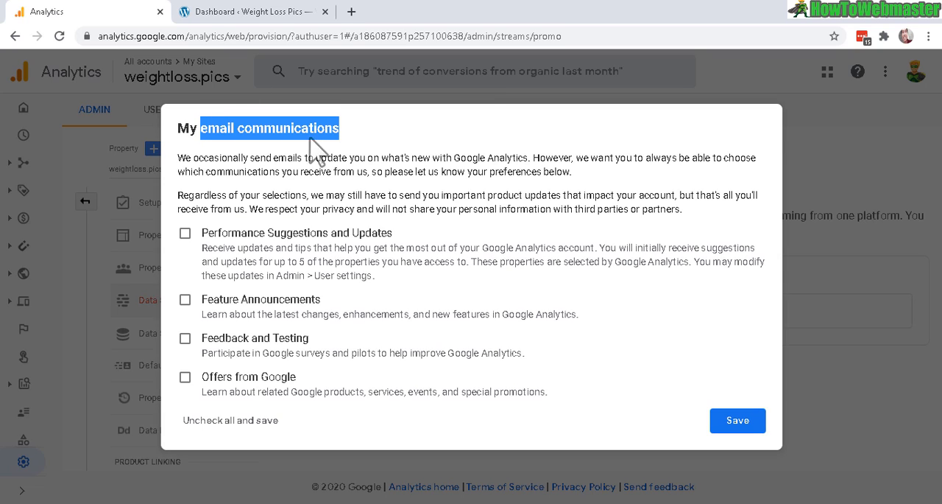
pyautogui.moveTo(306, 302)
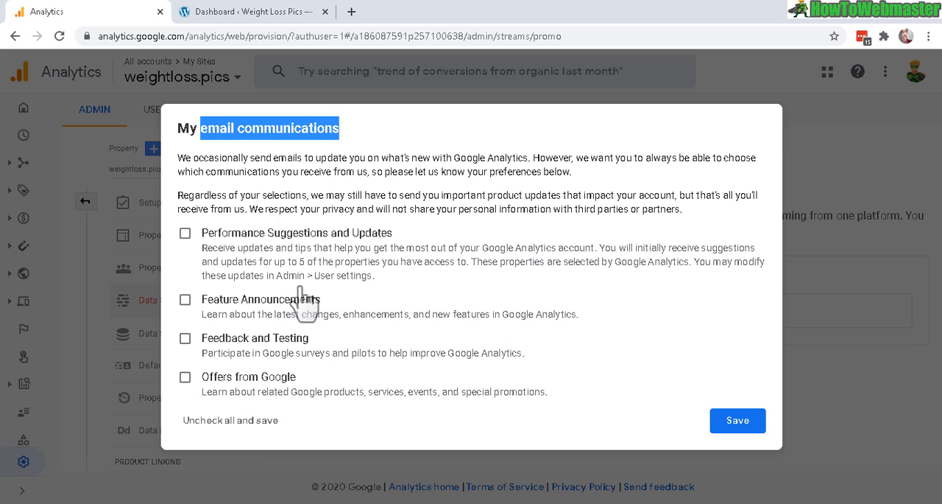
pyautogui.moveTo(228, 247)
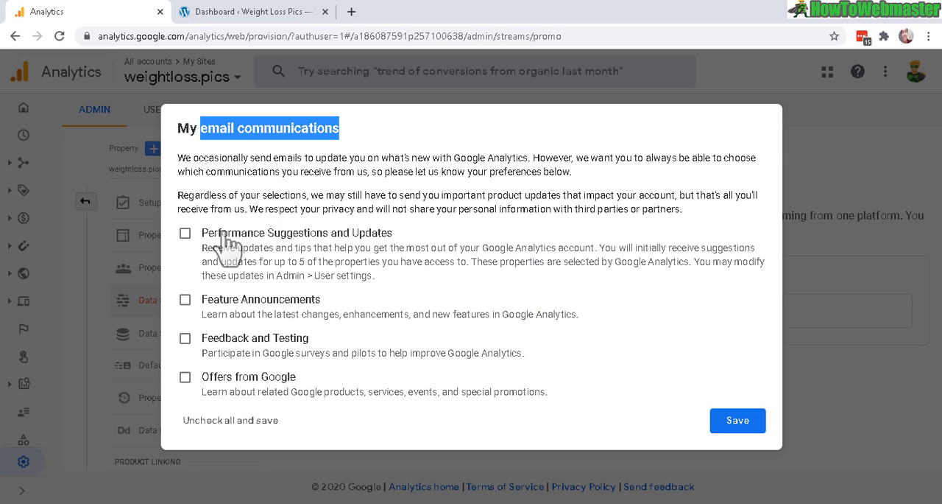
pyautogui.moveTo(243, 309)
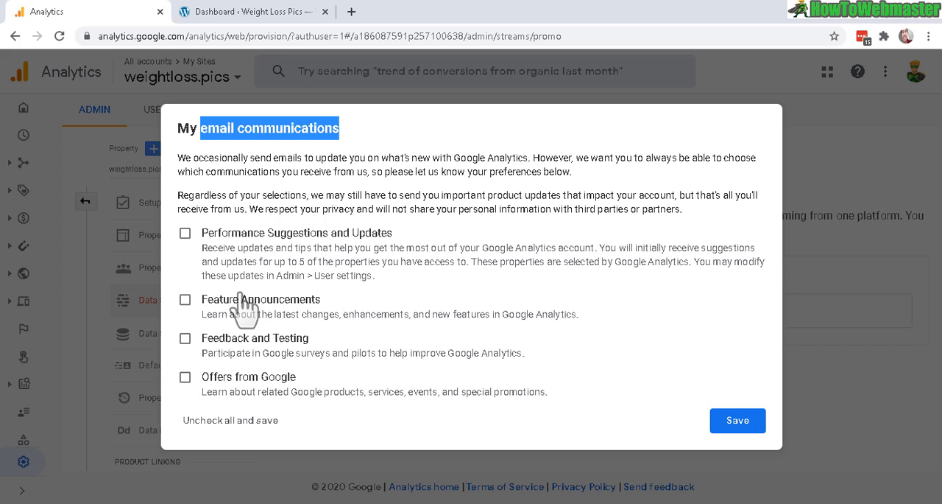
pyautogui.moveTo(199, 391)
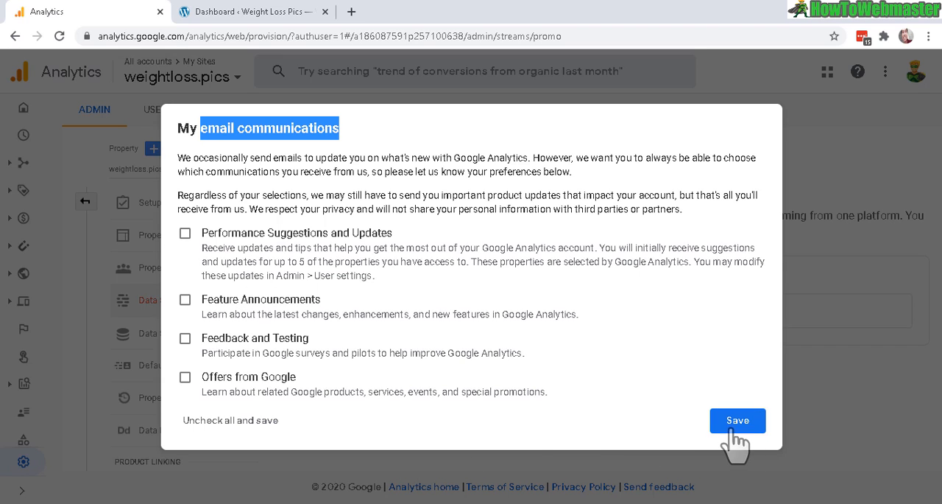
pyautogui.click(737, 420)
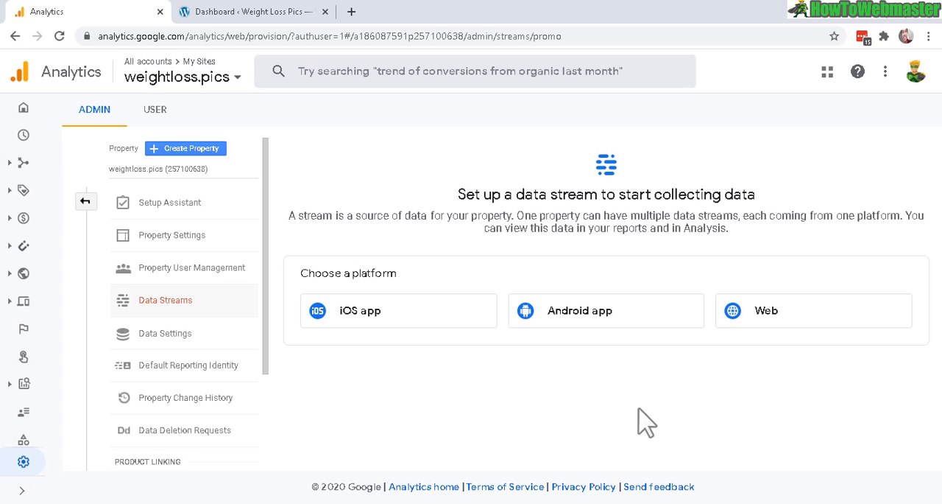
pyautogui.moveTo(381, 251)
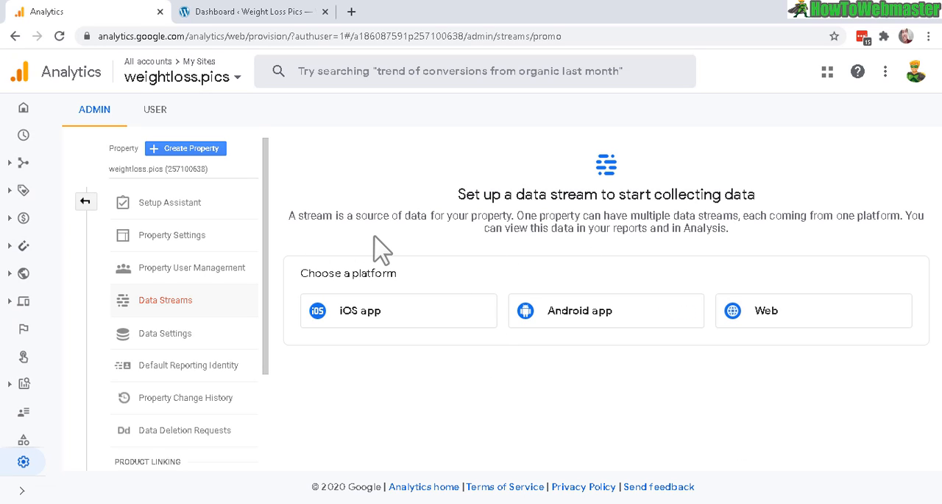
pyautogui.moveTo(112, 101)
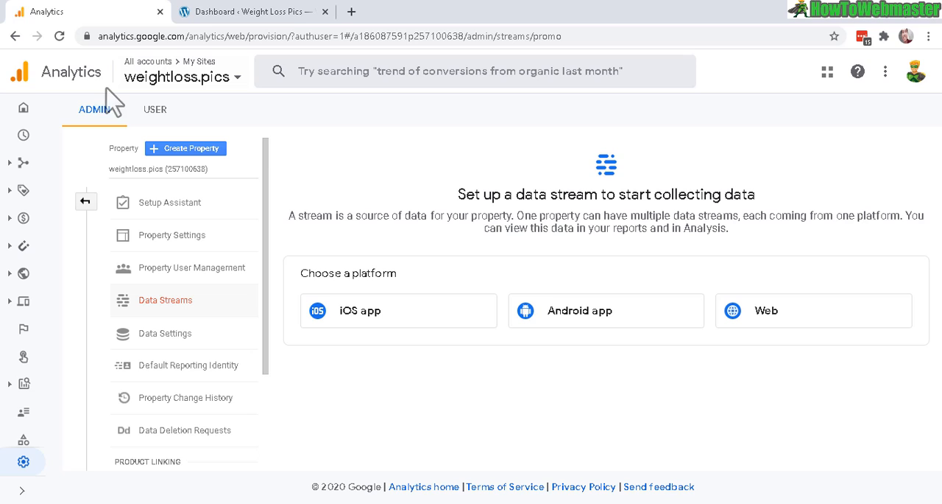
pyautogui.moveTo(169, 173)
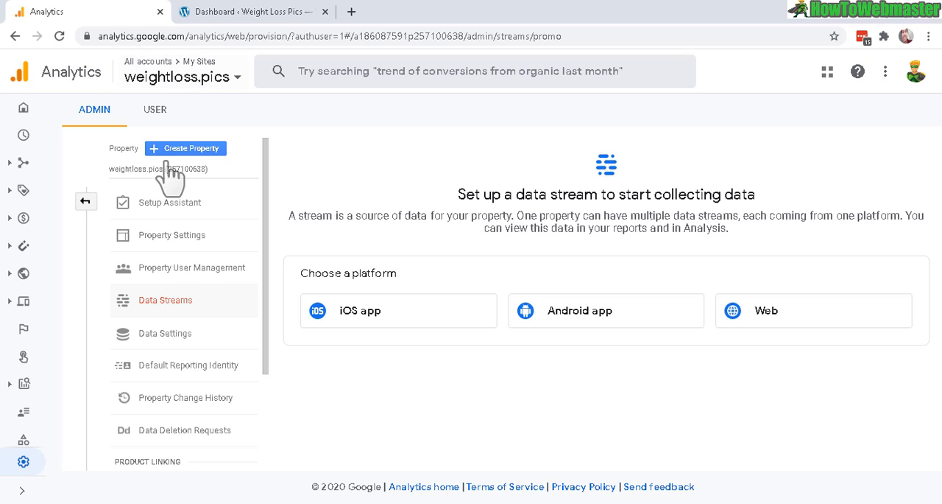
pyautogui.moveTo(190, 81)
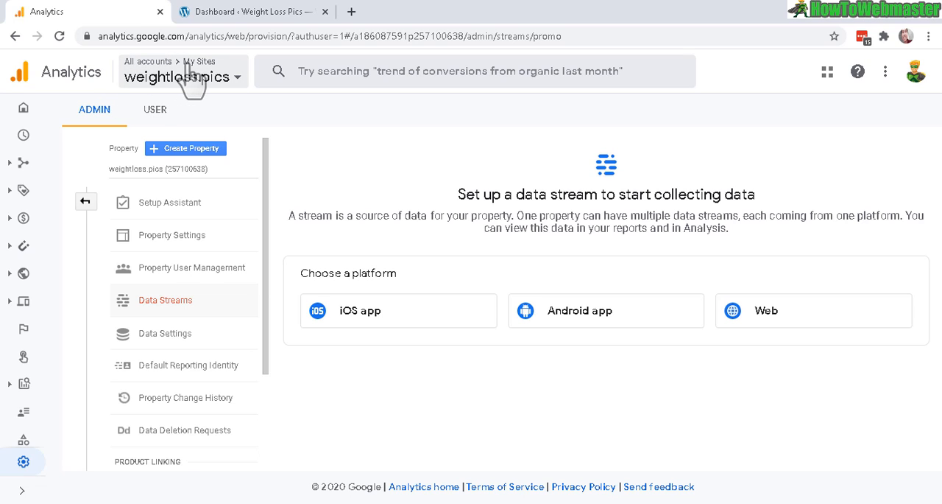
pyautogui.moveTo(140, 81)
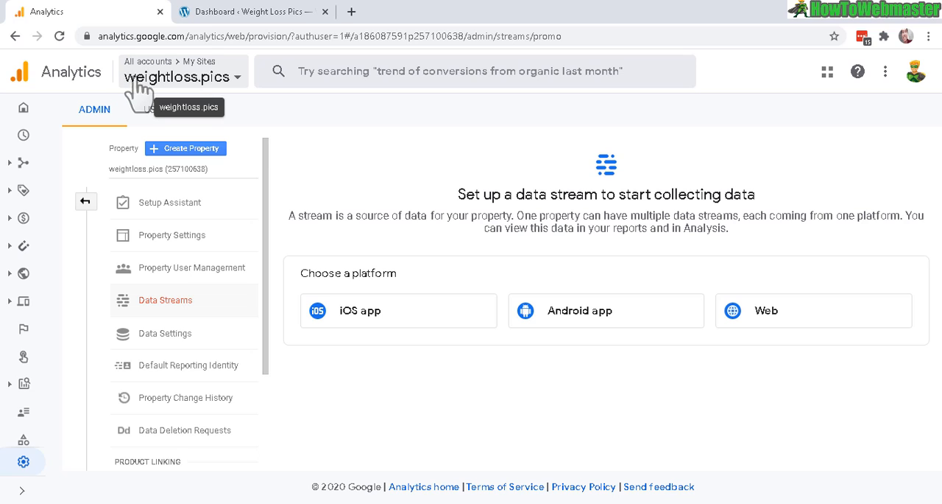
pyautogui.moveTo(251, 122)
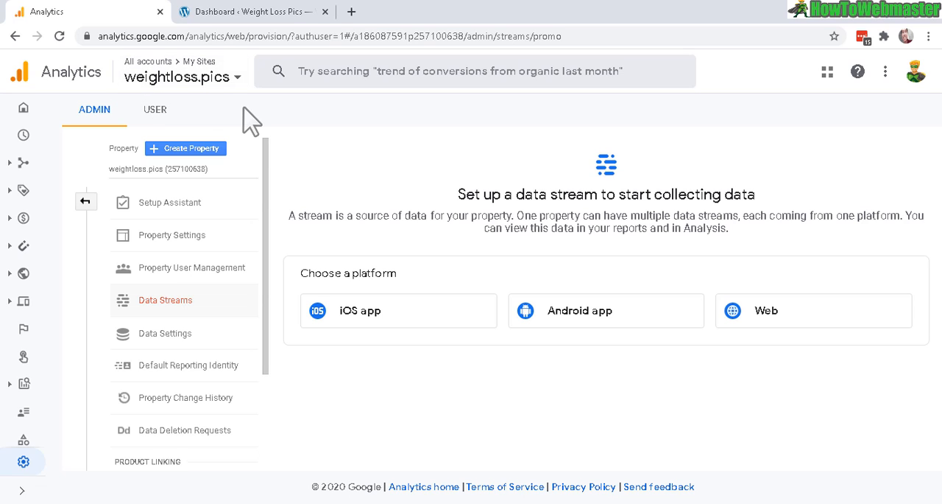
pyautogui.moveTo(240, 184)
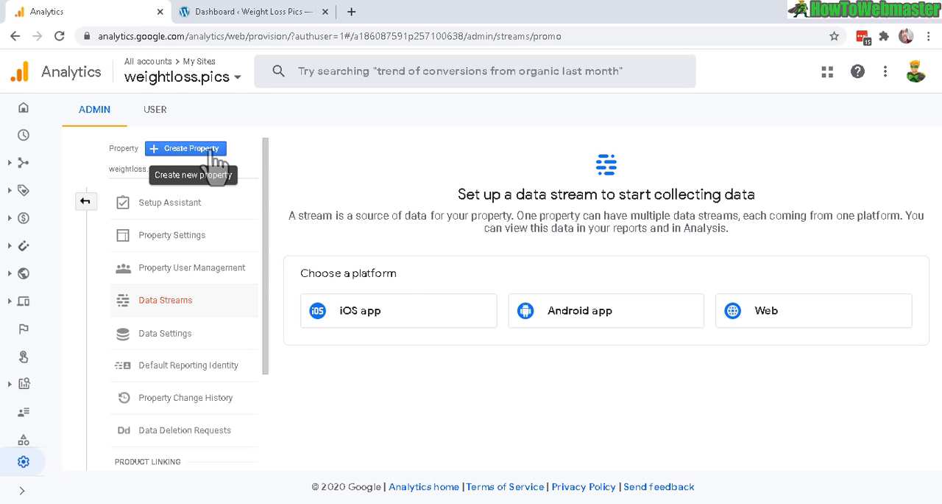
# Step: Start a new property from the Admin Property column of My Sites
pyautogui.click(185, 148)
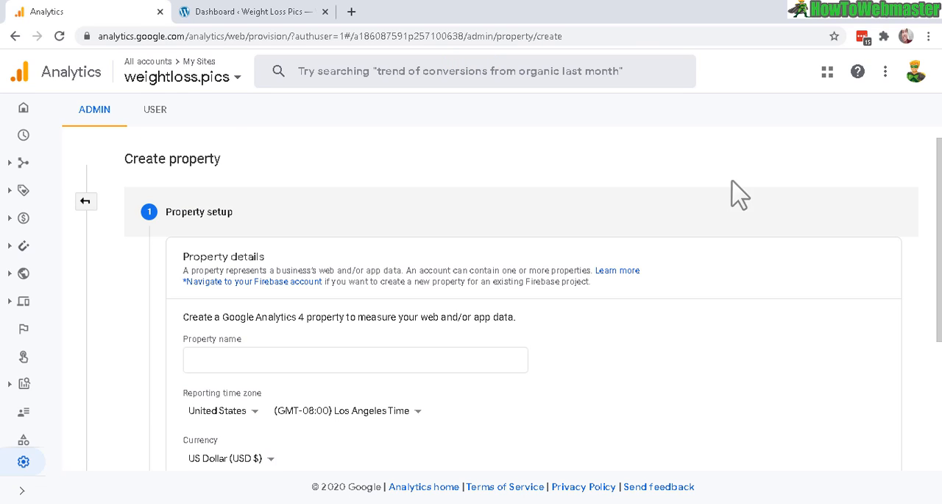
# Step: Enter 'dogtraining.help' as the property name and continue to business details
pyautogui.scroll(-3)
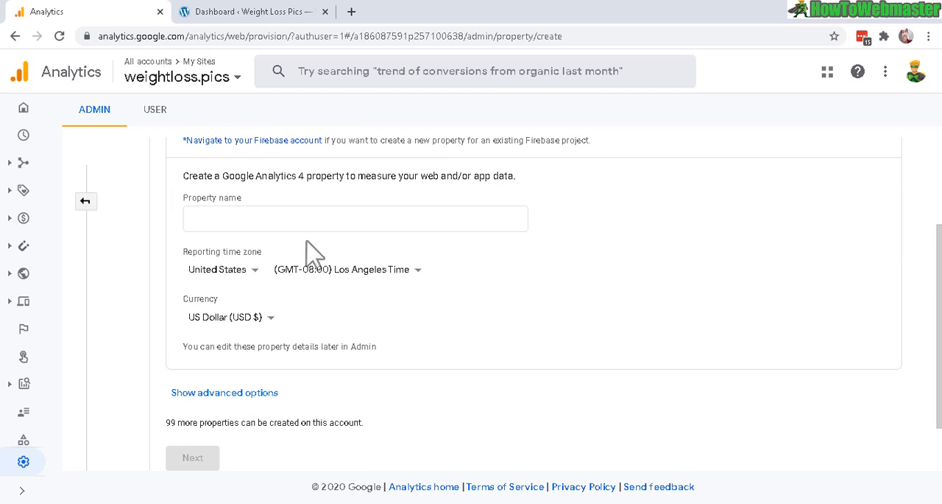
pyautogui.write('dogtraining.help')
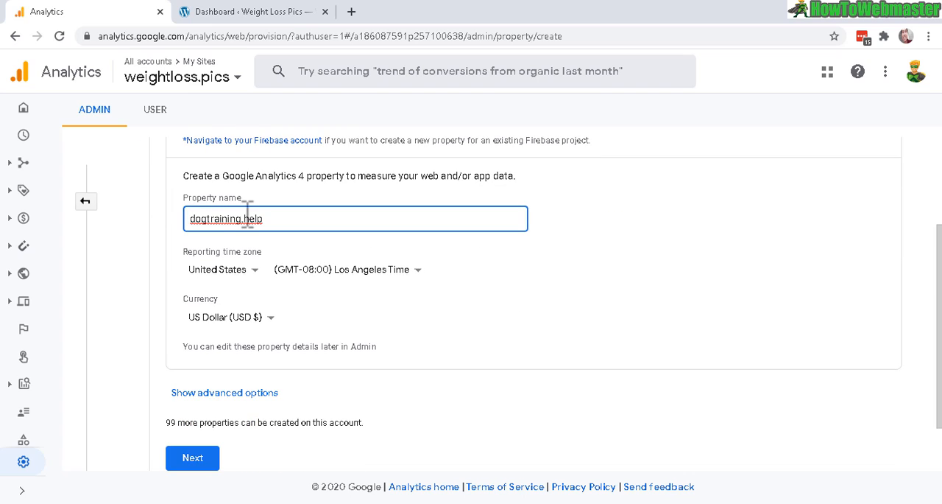
pyautogui.moveTo(258, 277)
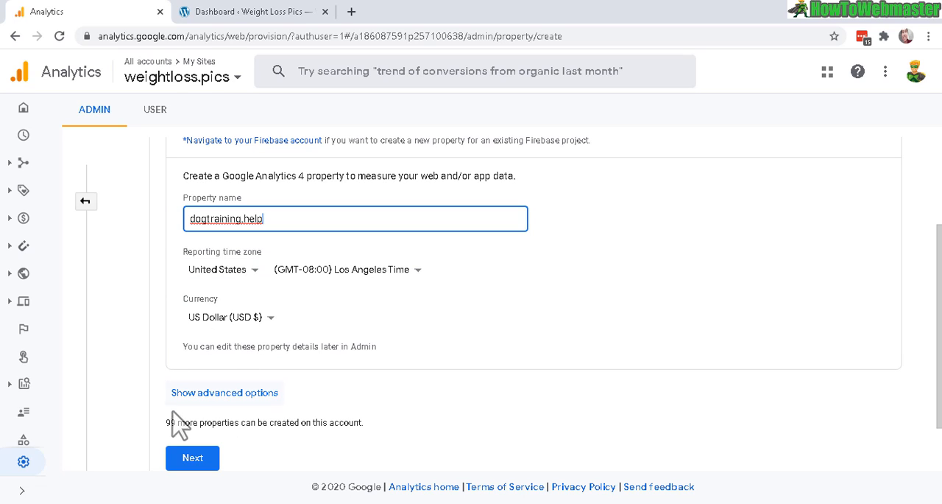
pyautogui.doubleClick(202, 422)
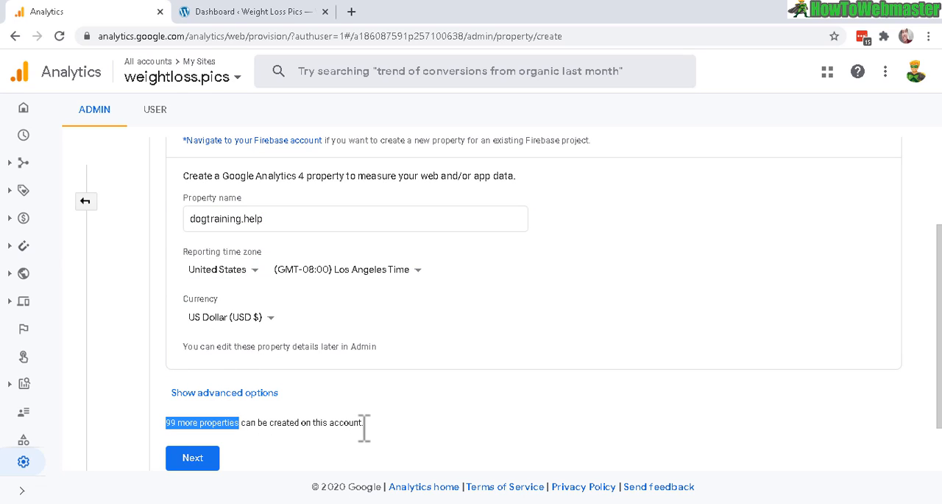
pyautogui.moveTo(192, 457)
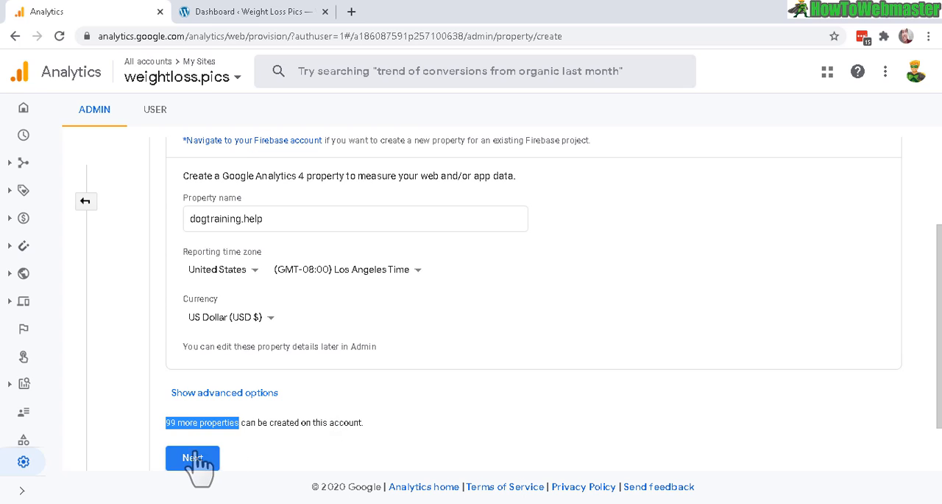
pyautogui.click(192, 457)
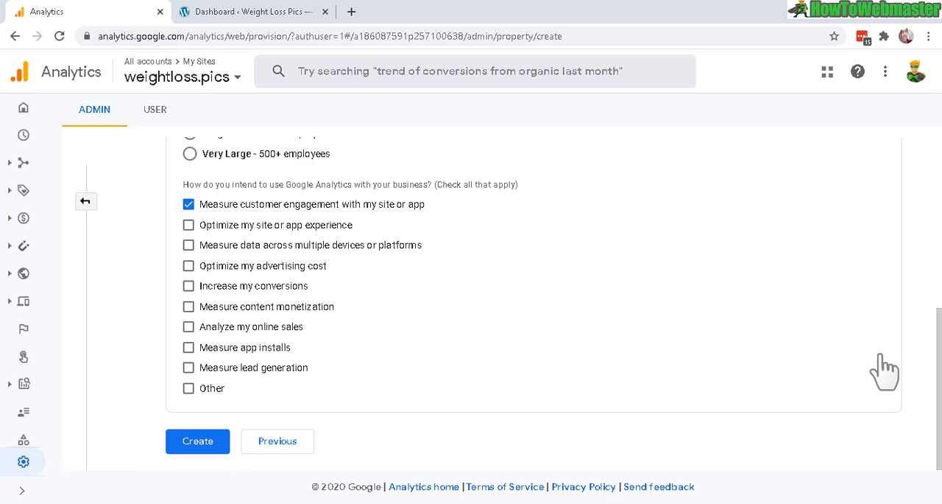
# Step: Create the property with Pets & Animals industry and small business size
pyautogui.scroll(3)
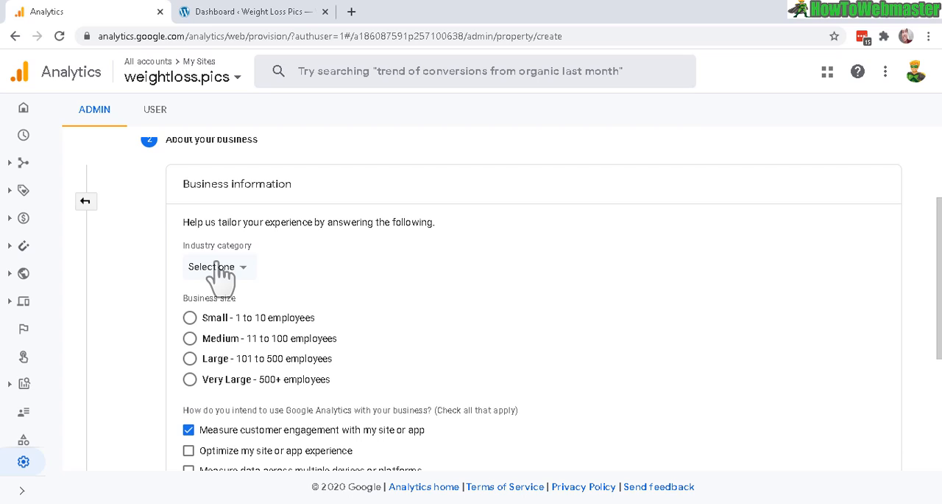
pyautogui.click(218, 267)
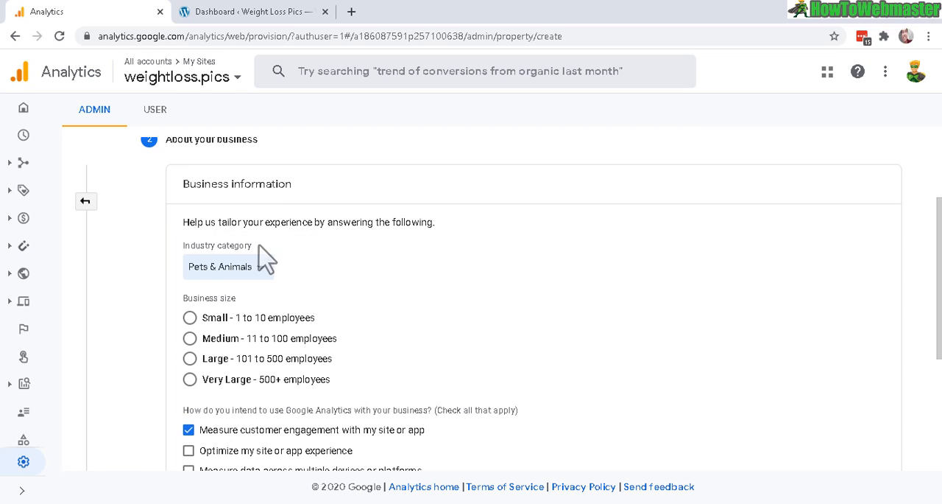
pyautogui.click(189, 317)
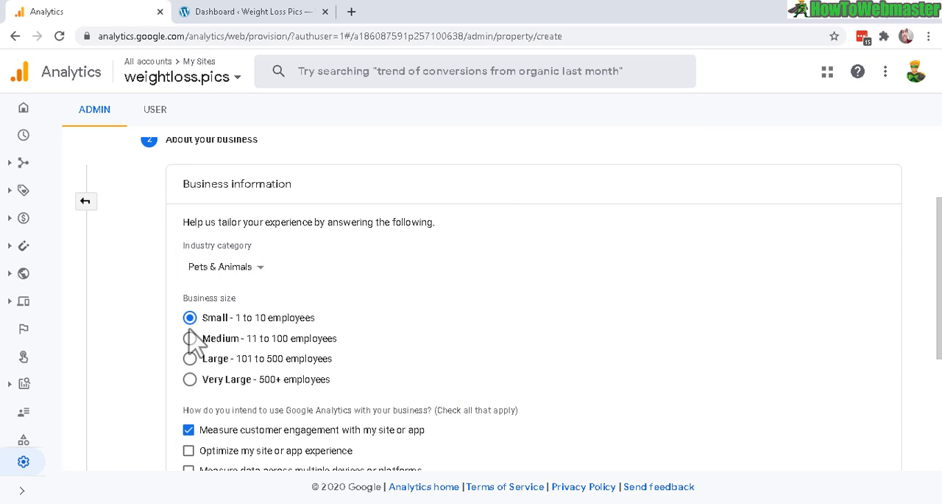
pyautogui.scroll(-3)
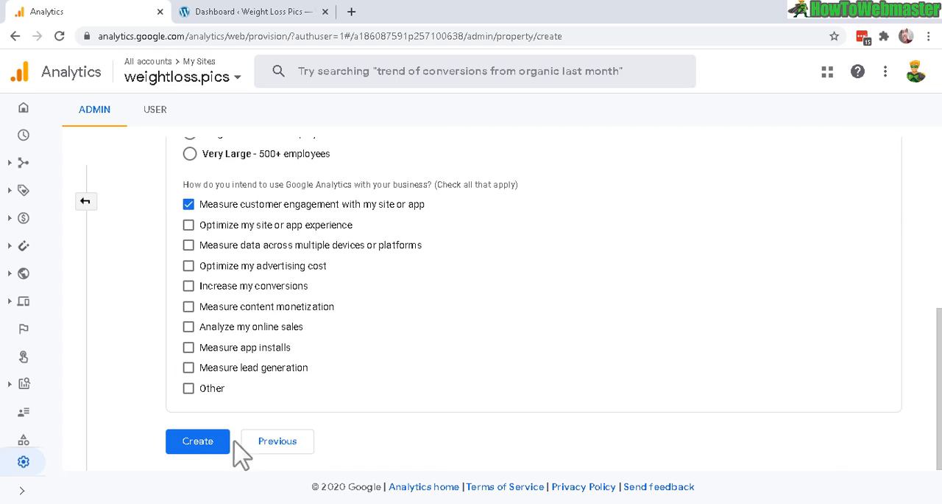
pyautogui.click(198, 440)
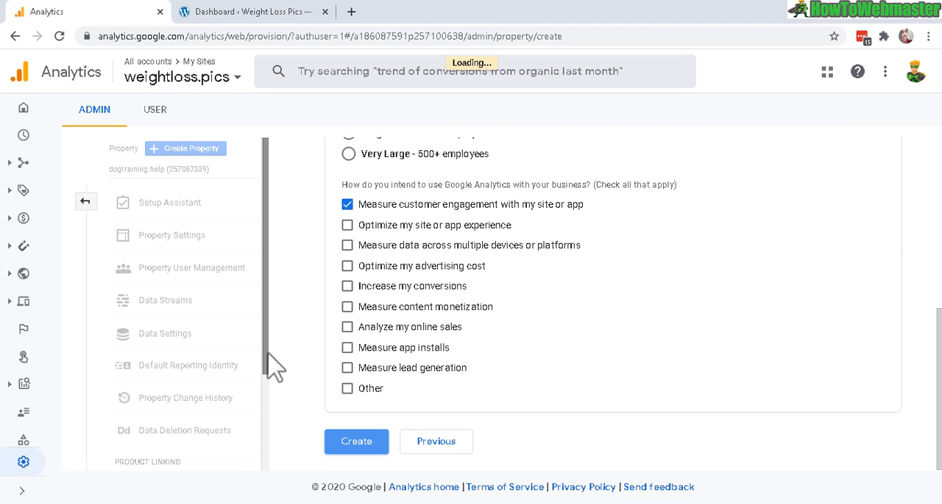
pyautogui.click(357, 441)
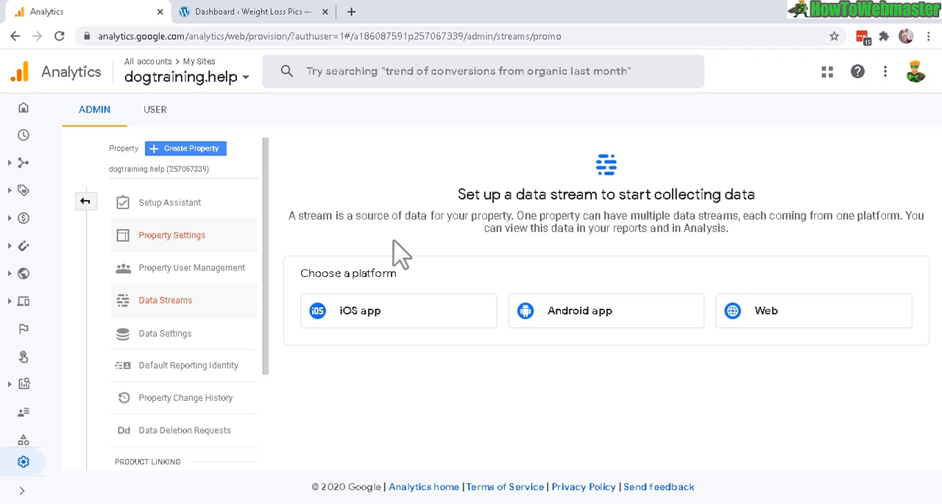
pyautogui.moveTo(376, 247)
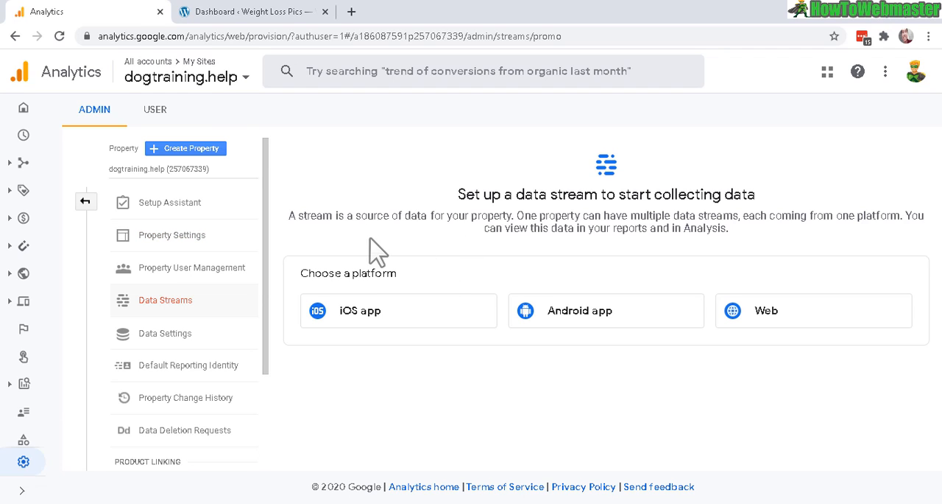
pyautogui.moveTo(184, 77)
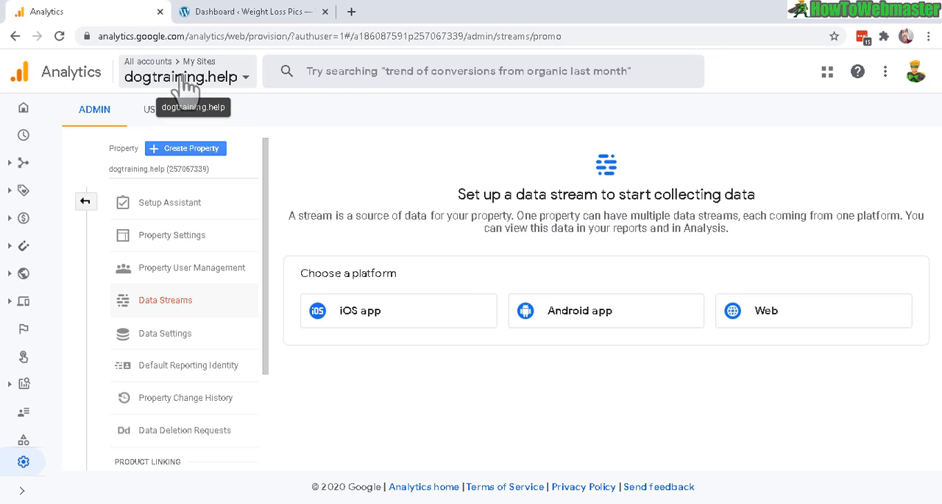
pyautogui.moveTo(209, 74)
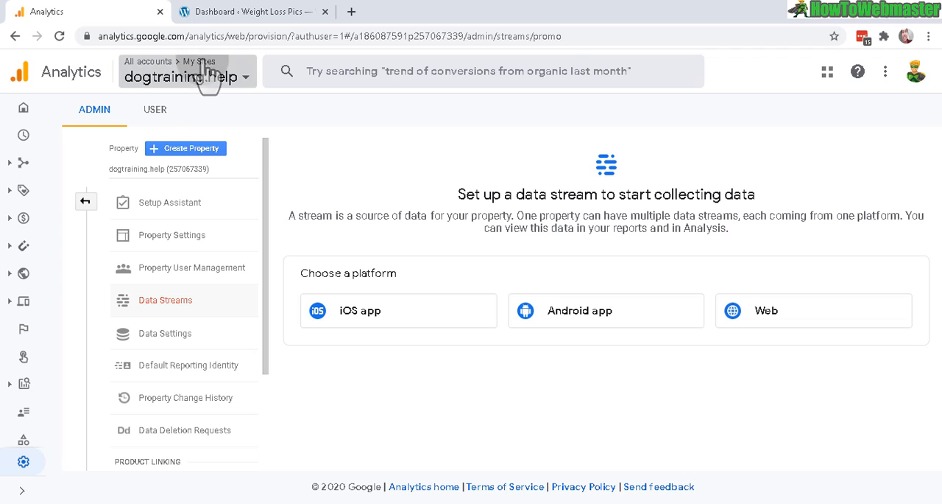
# Step: Select weightloss.pics from the account and property selector
pyautogui.click(181, 77)
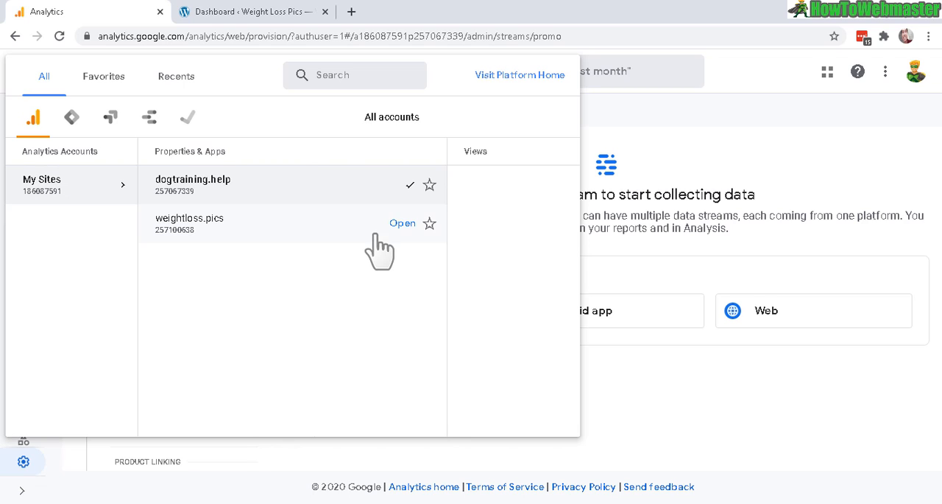
pyautogui.moveTo(190, 221)
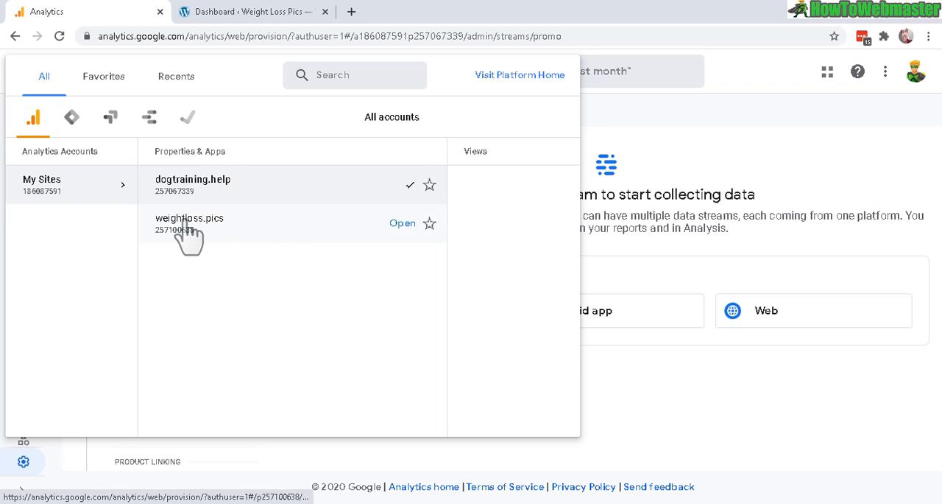
pyautogui.moveTo(239, 236)
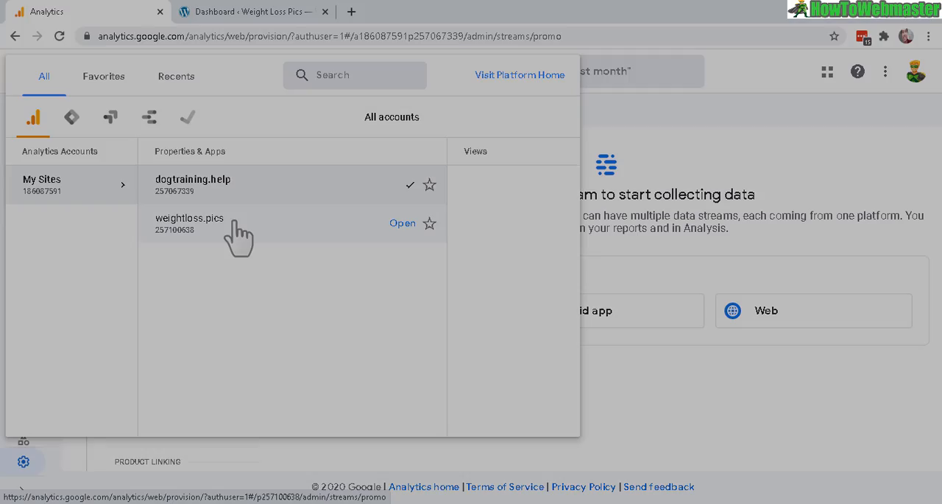
pyautogui.click(402, 223)
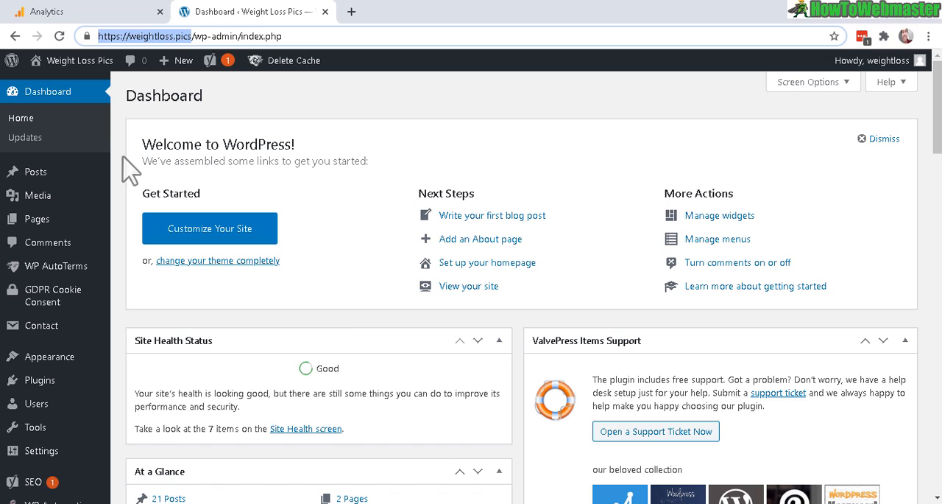
pyautogui.moveTo(198, 188)
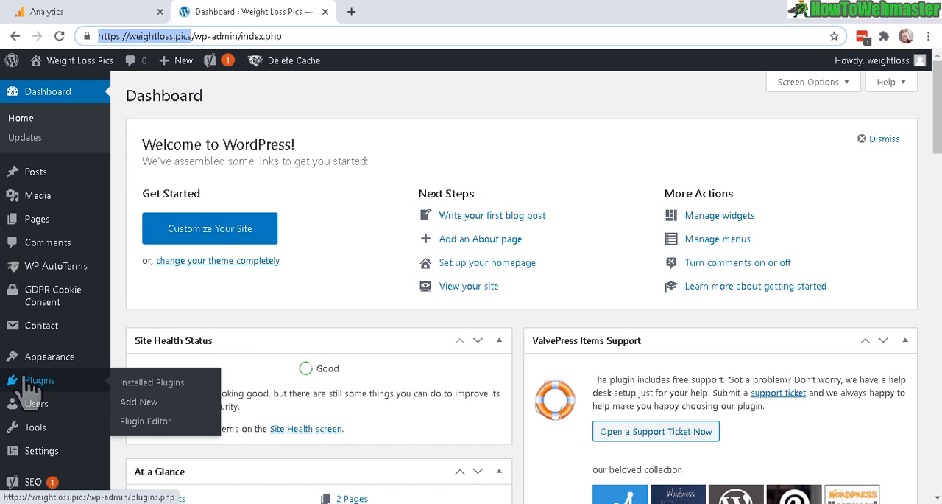
# Step: Go to Plugins > Add New in the weightloss.pics WordPress dashboard
pyautogui.click(139, 401)
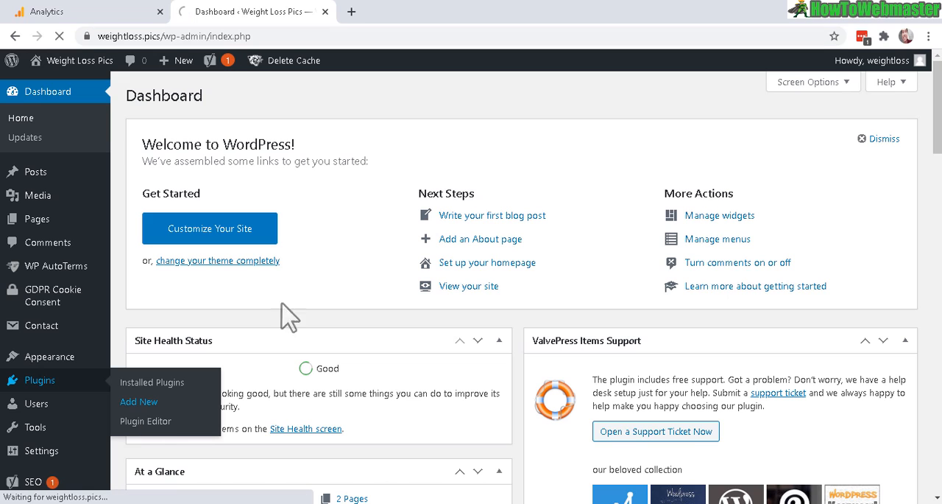
pyautogui.click(138, 401)
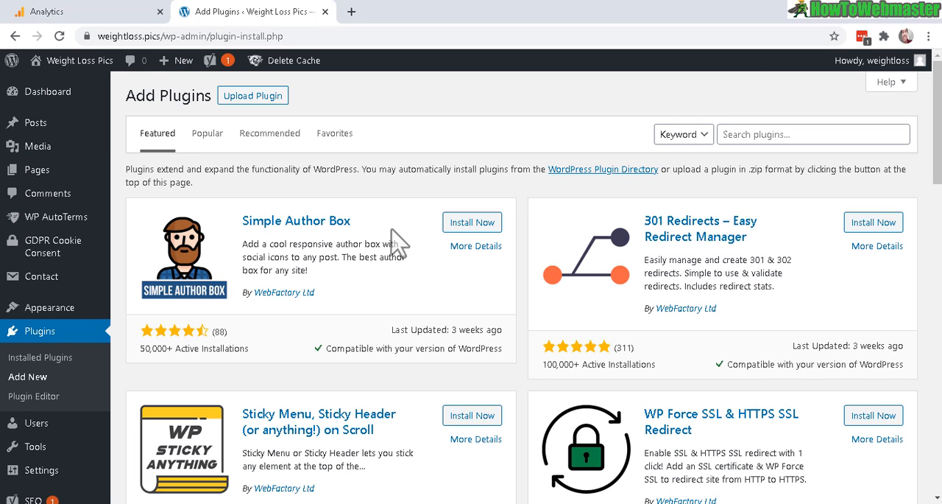
pyautogui.moveTo(421, 165)
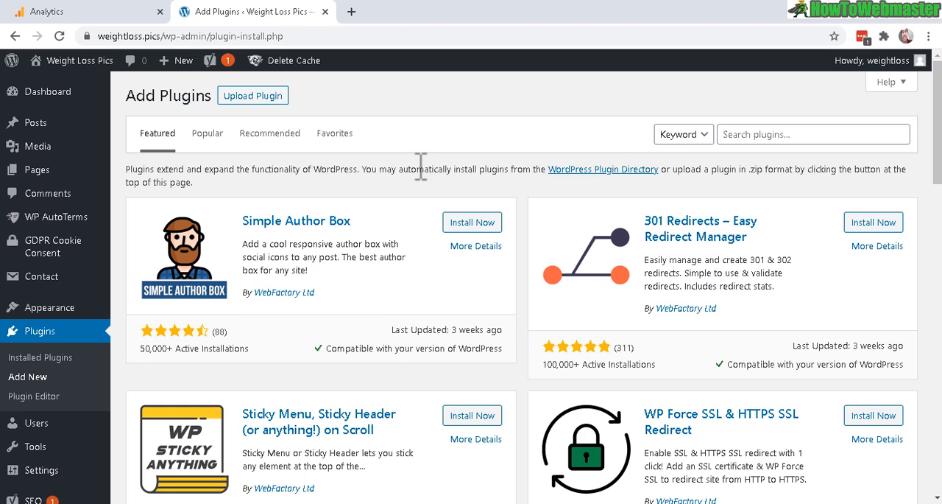
pyautogui.moveTo(360, 147)
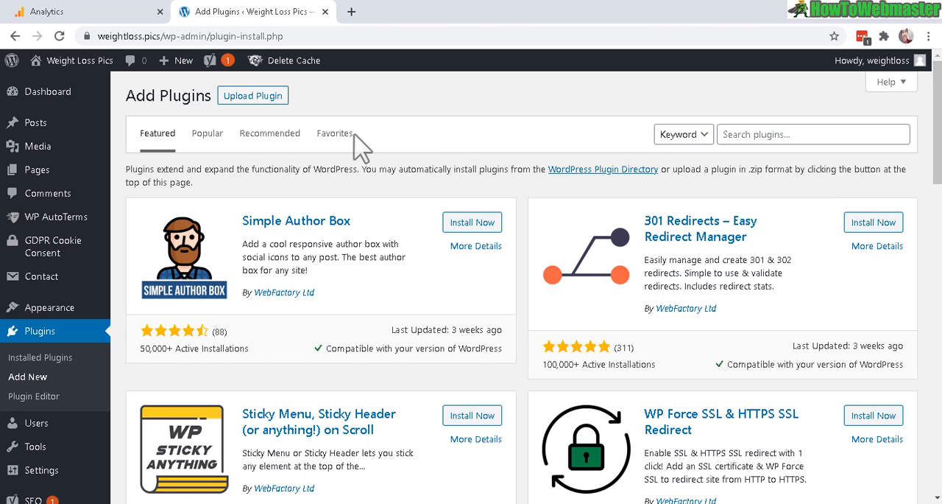
pyautogui.moveTo(545, 132)
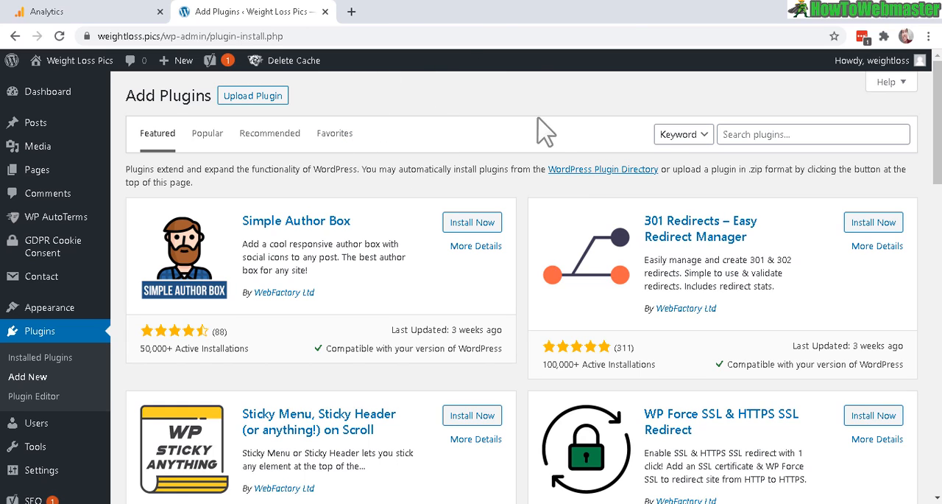
pyautogui.moveTo(755, 118)
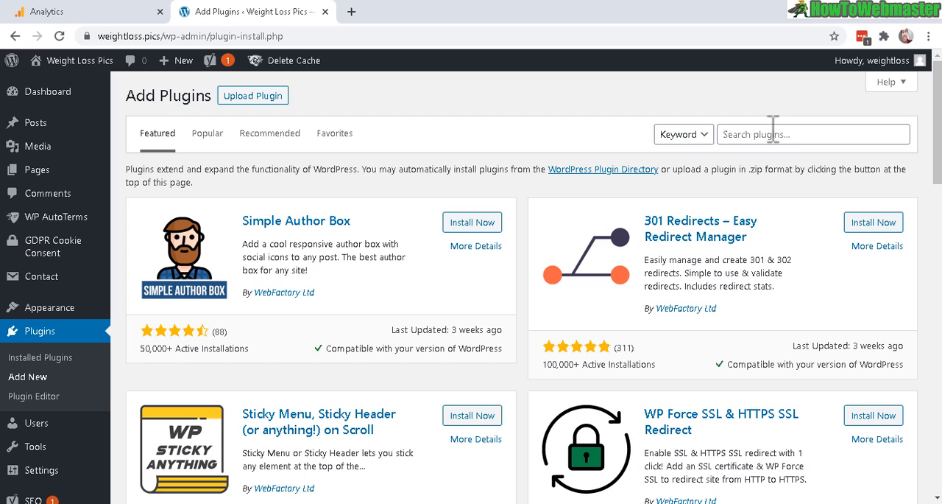
pyautogui.moveTo(797, 133)
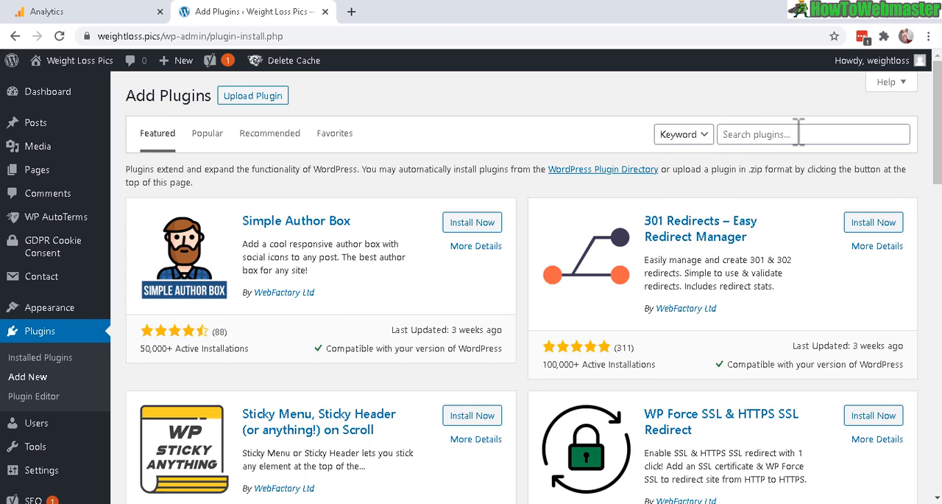
# Step: Search plugins for 'google analytics', install and activate GA Google Analytics, and open its settings
pyautogui.write('google analytics')
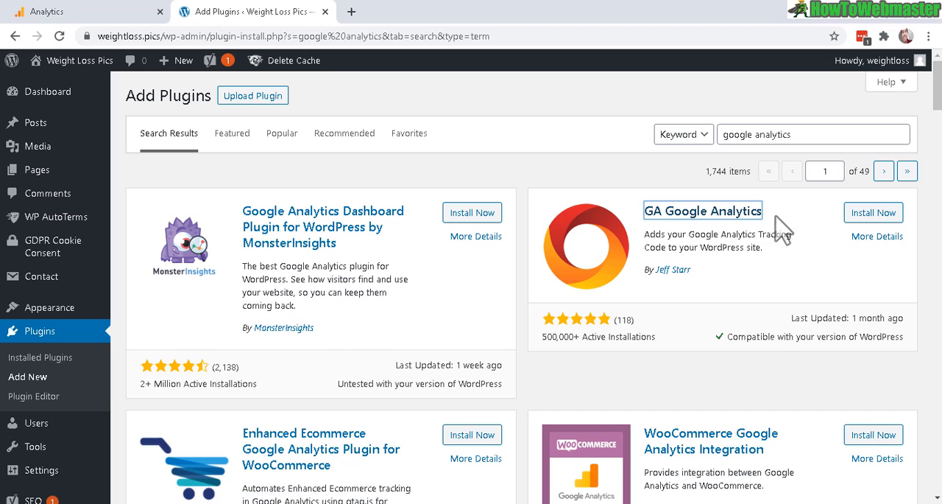
pyautogui.moveTo(537, 376)
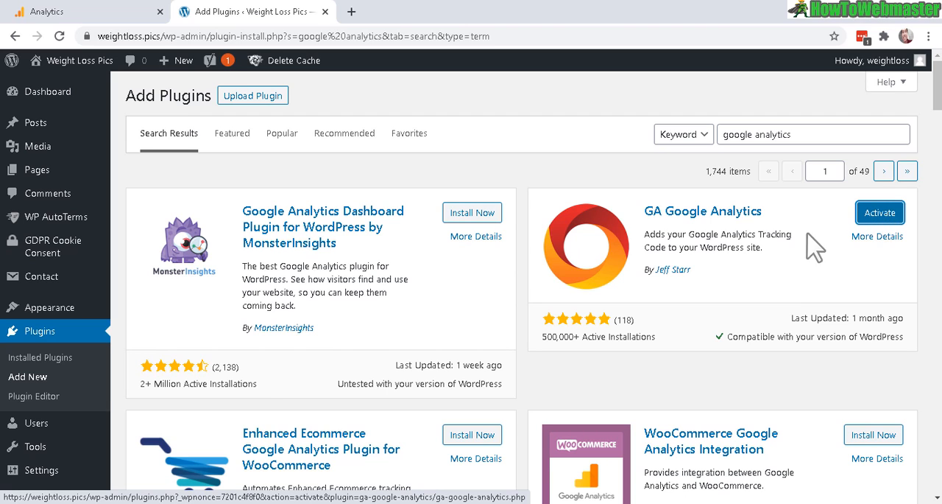
pyautogui.click(880, 212)
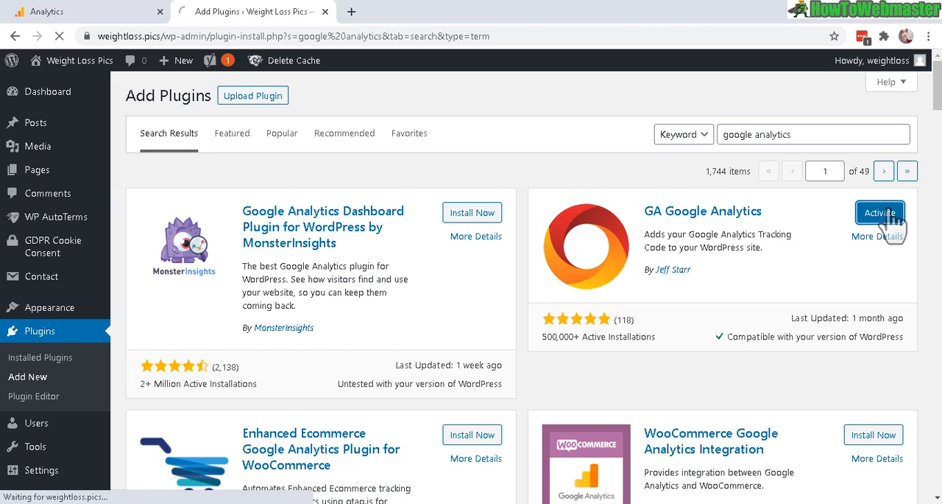
pyautogui.click(879, 212)
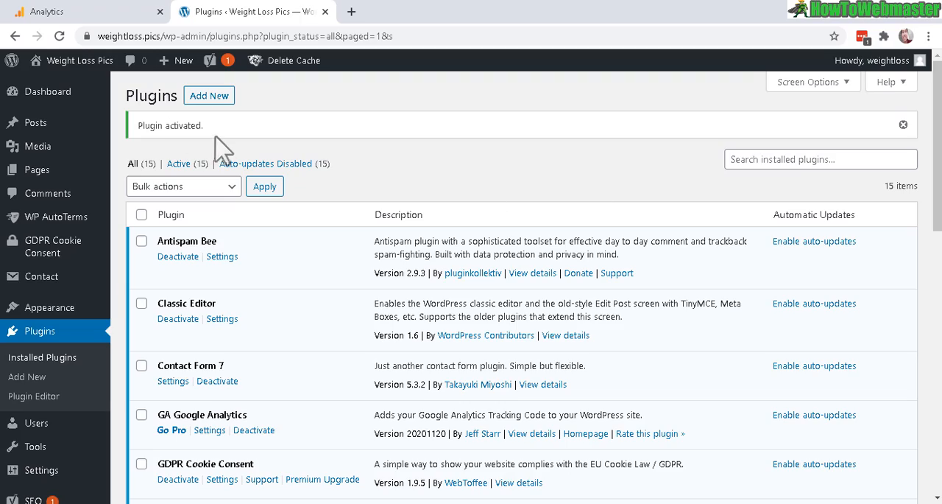
pyautogui.click(210, 430)
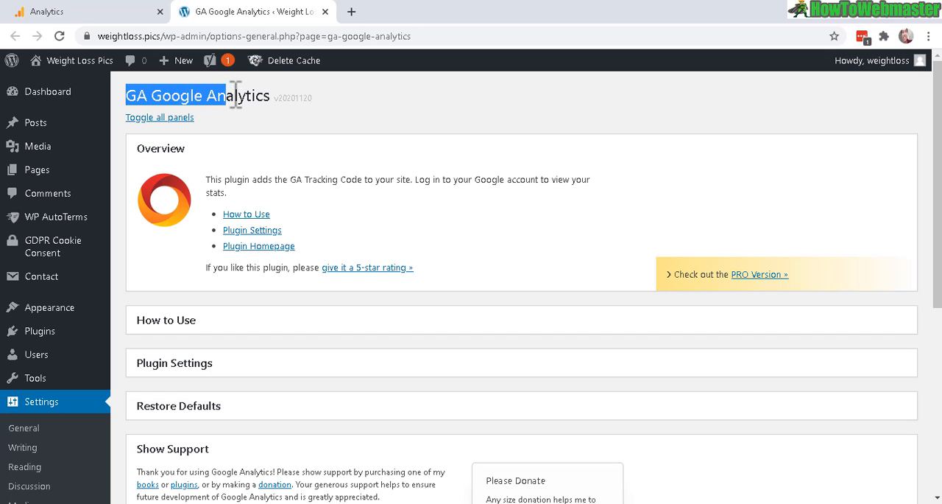
# Step: Scroll the plugin page and expand Plugin Settings to reveal the empty GA Tracking ID
pyautogui.scroll(-3)
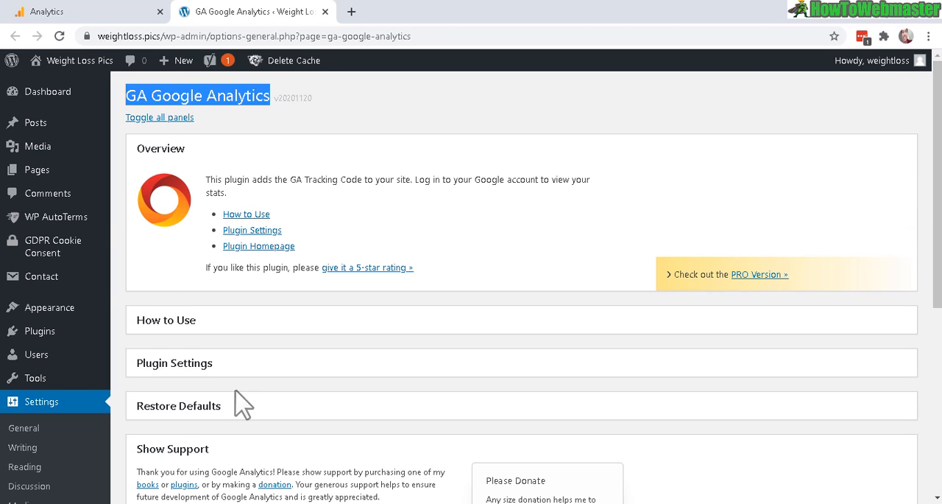
pyautogui.scroll(-3)
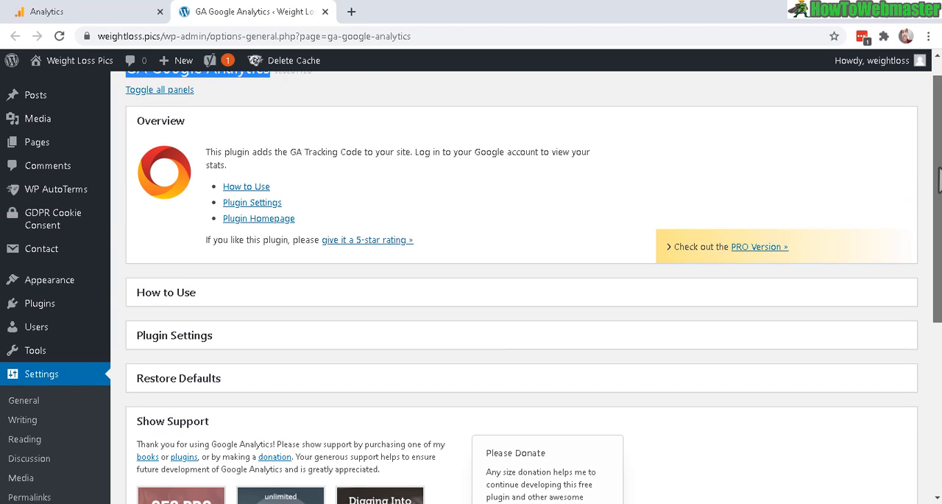
pyautogui.scroll(-3)
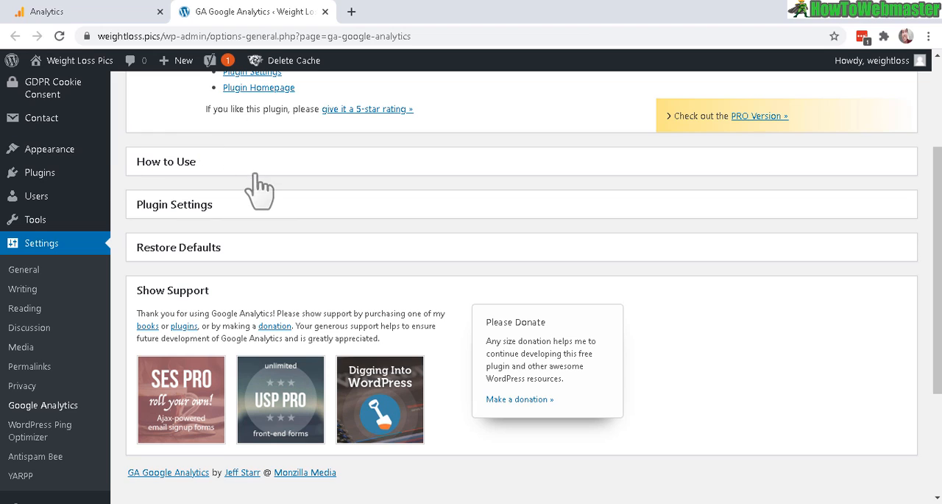
pyautogui.click(166, 162)
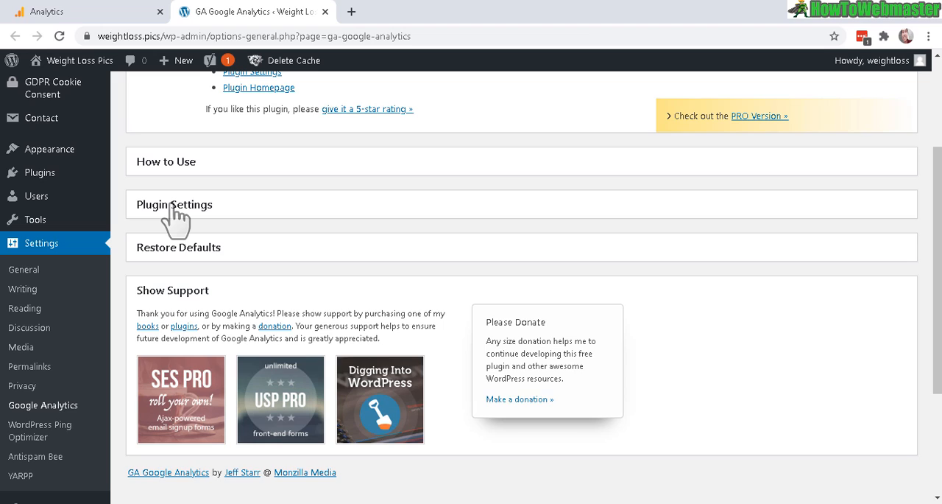
pyautogui.click(174, 204)
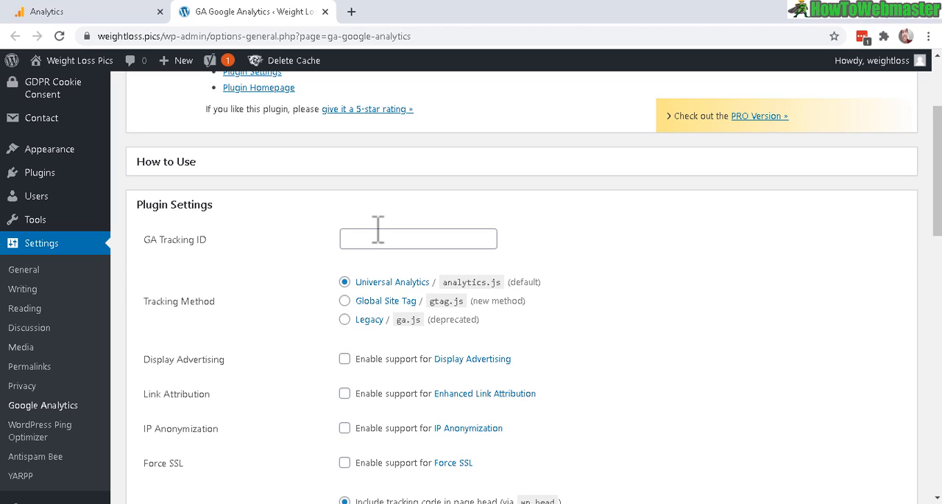
pyautogui.moveTo(229, 247)
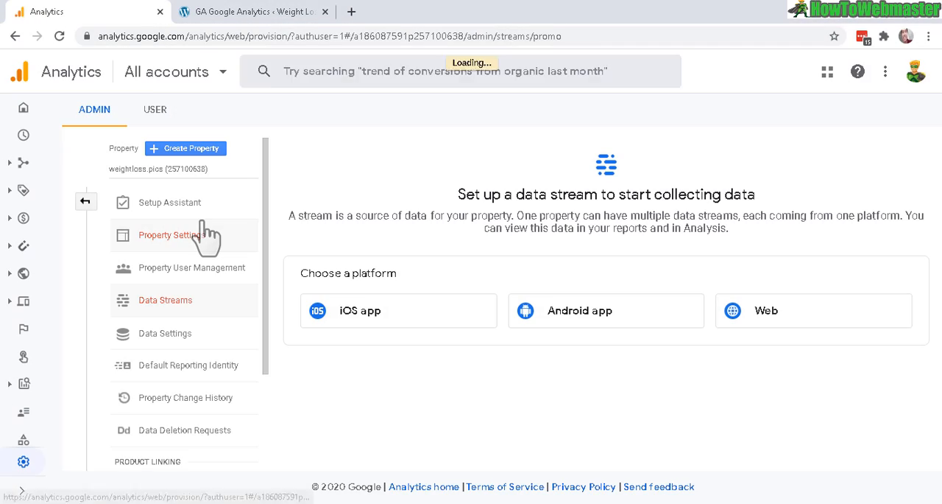
# Step: Open the weightloss.pics property settings and go to its Data Streams
pyautogui.click(172, 235)
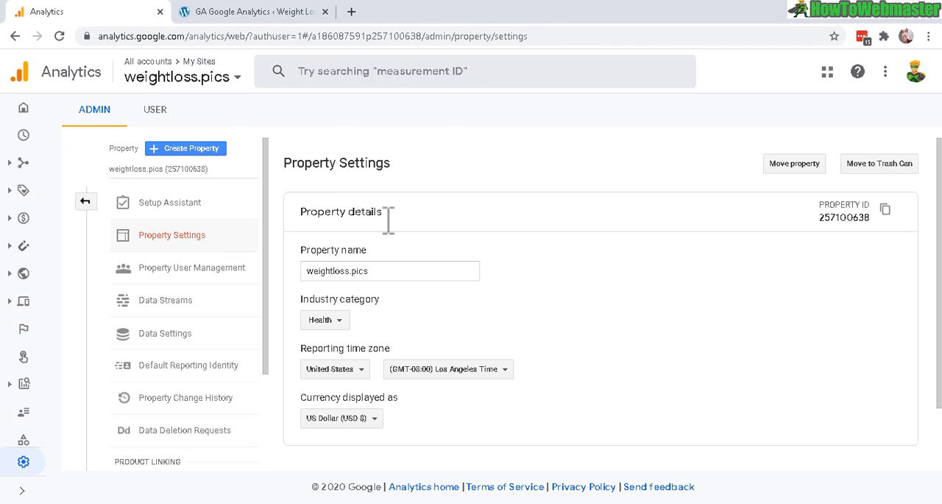
pyautogui.moveTo(210, 103)
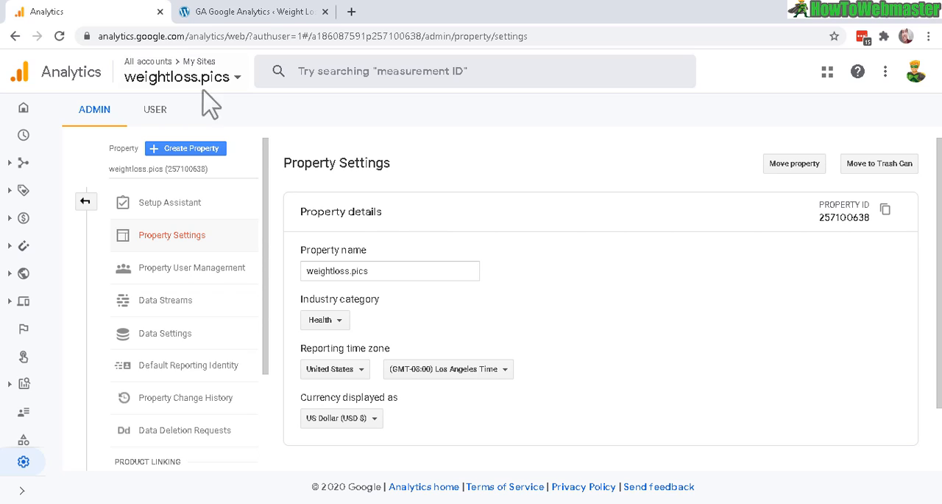
pyautogui.moveTo(165, 300)
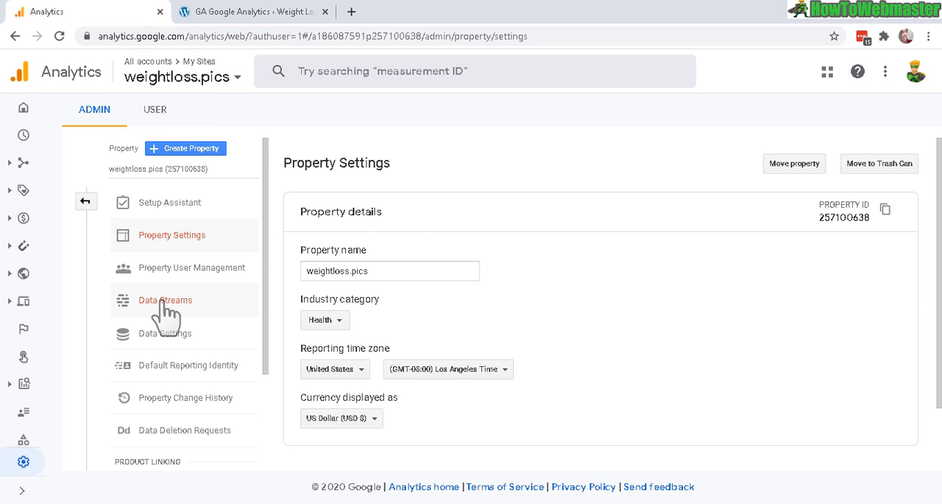
pyautogui.click(165, 299)
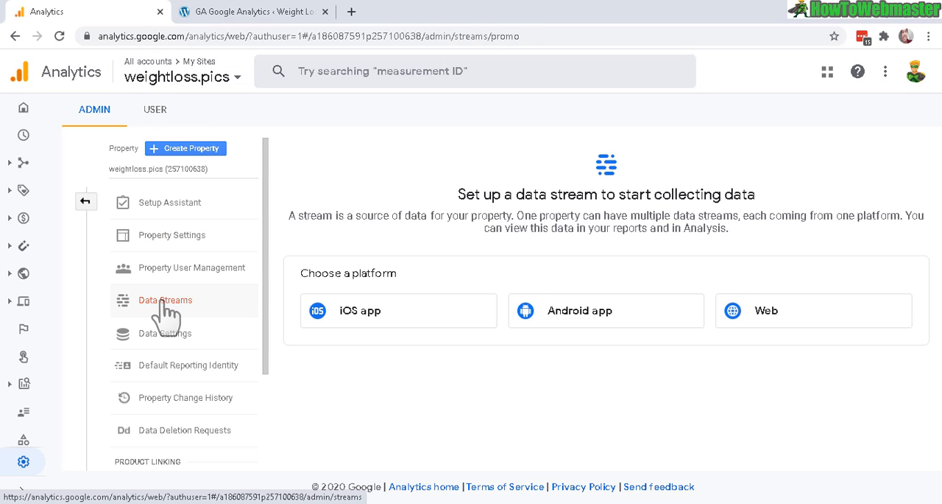
pyautogui.moveTo(771, 315)
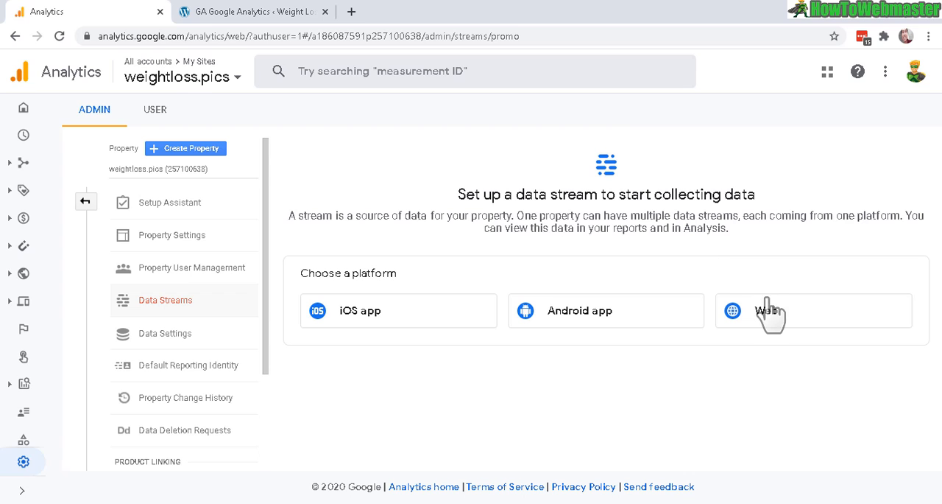
pyautogui.moveTo(773, 310)
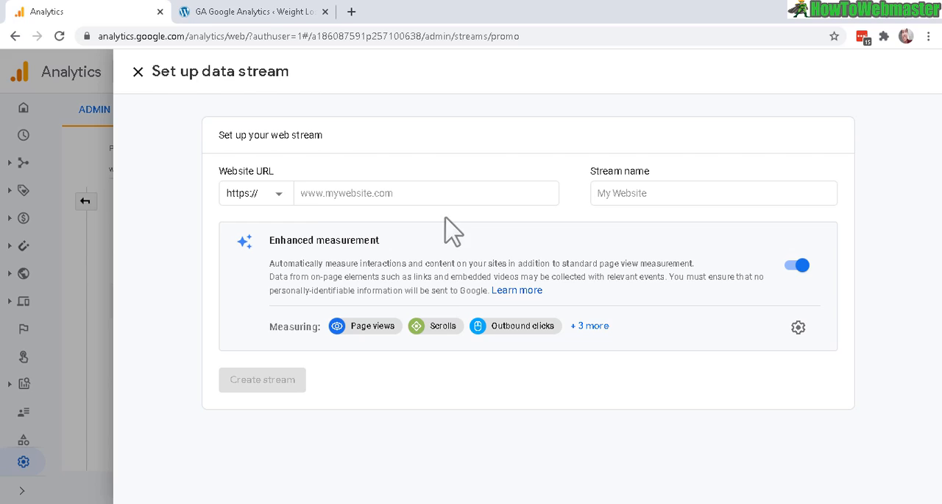
# Step: Create the weightloss.pics web stream, then right-click the plugin's empty GA Tracking ID field
pyautogui.click(713, 192)
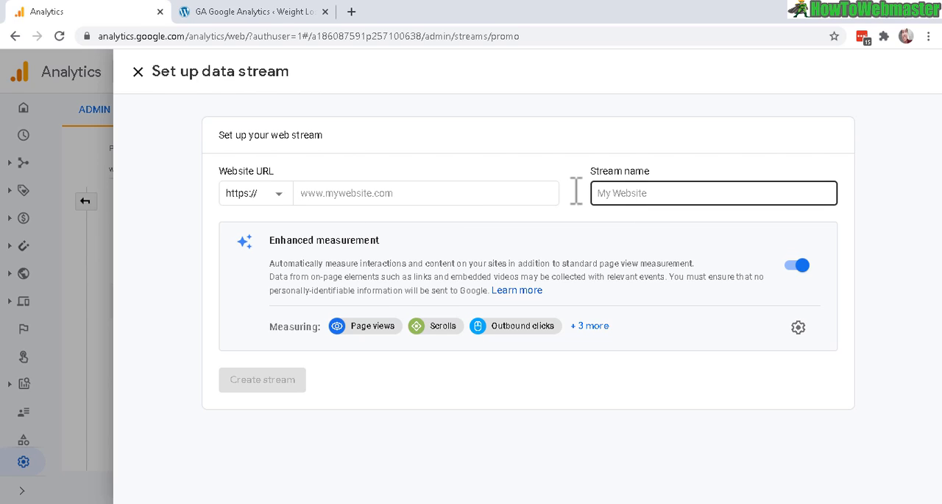
pyautogui.write('weightloss.pics')
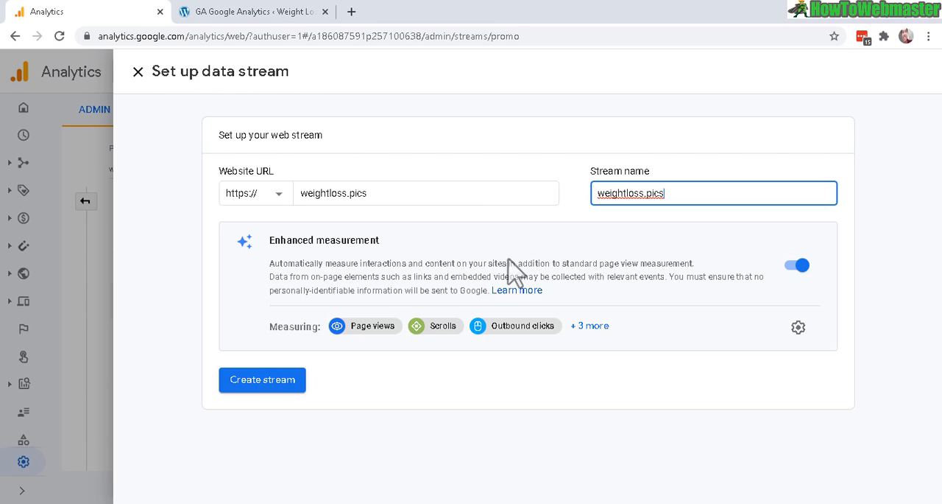
pyautogui.moveTo(551, 291)
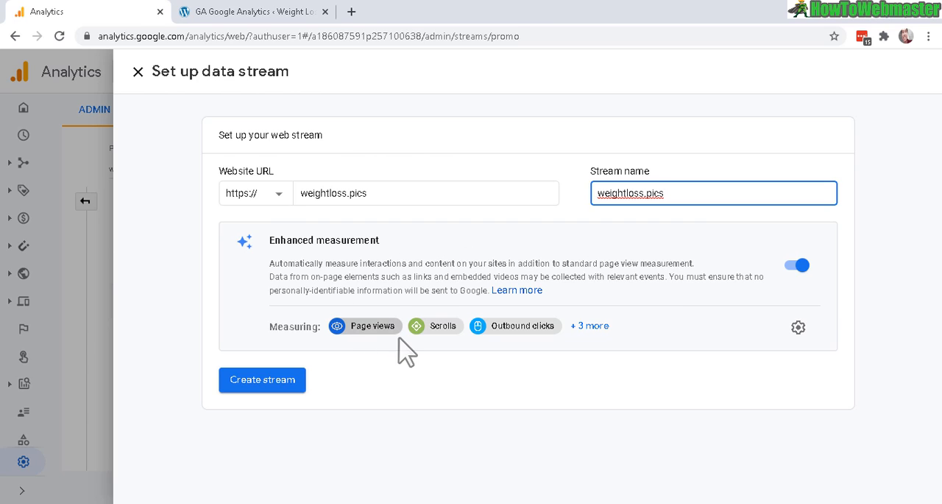
pyautogui.moveTo(508, 265)
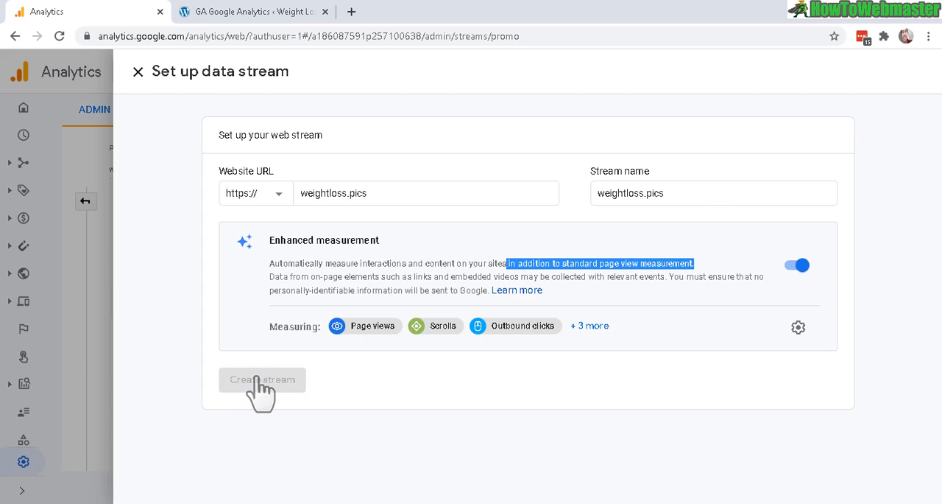
pyautogui.click(262, 379)
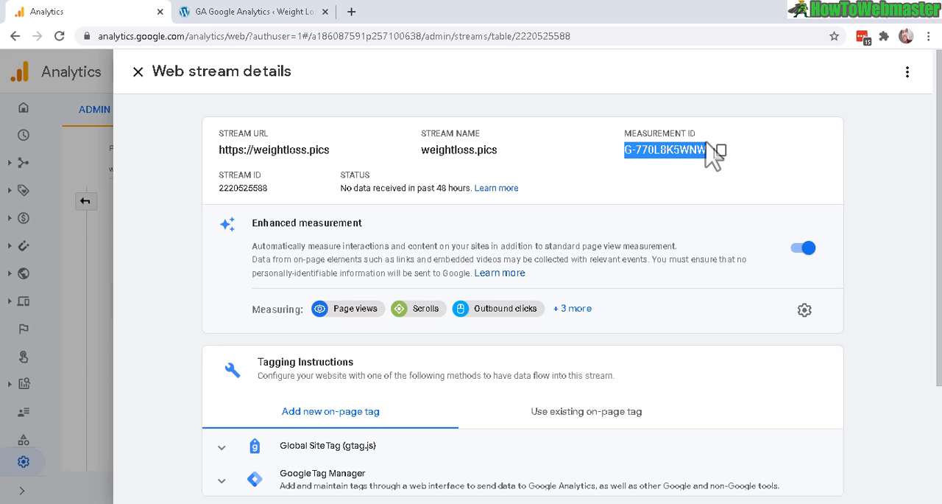
pyautogui.moveTo(887, 161)
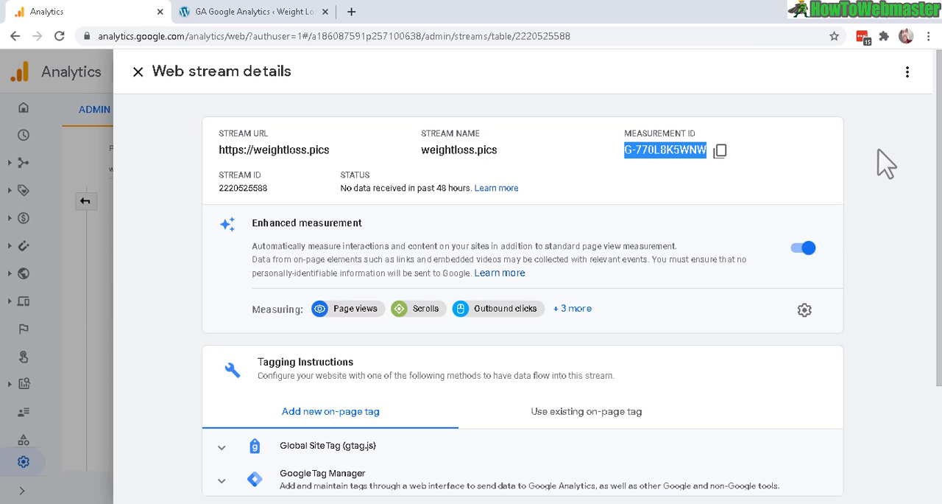
pyautogui.moveTo(228, 22)
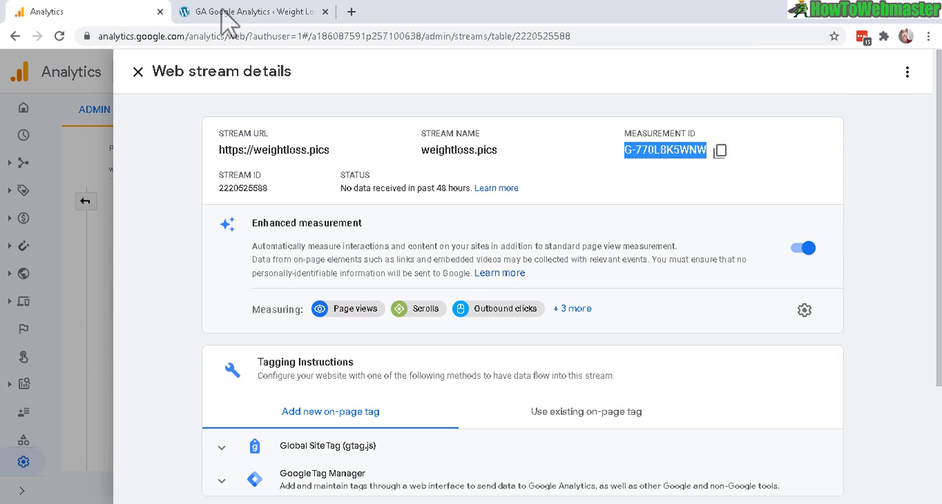
pyautogui.rightClick(418, 389)
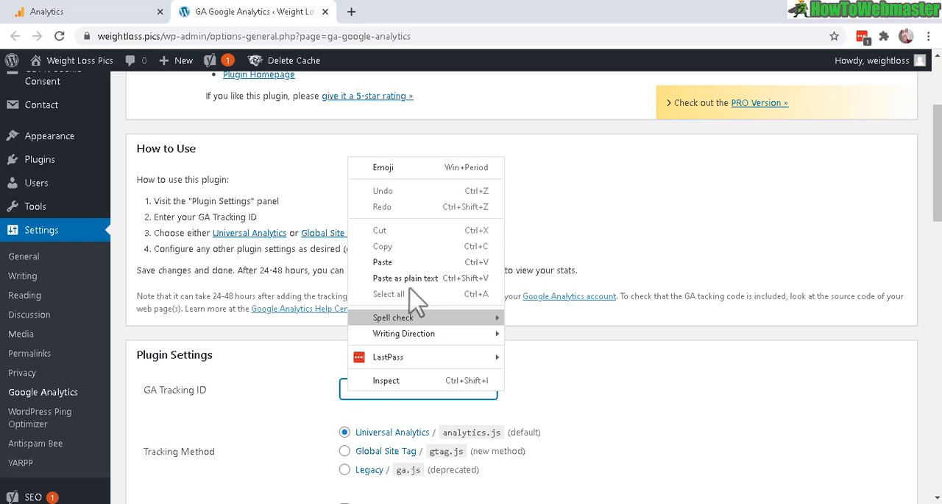
# Step: Paste tracking ID G-770L8K5WNW and select Global Site Tag, rechecking the stream details
pyautogui.click(382, 262)
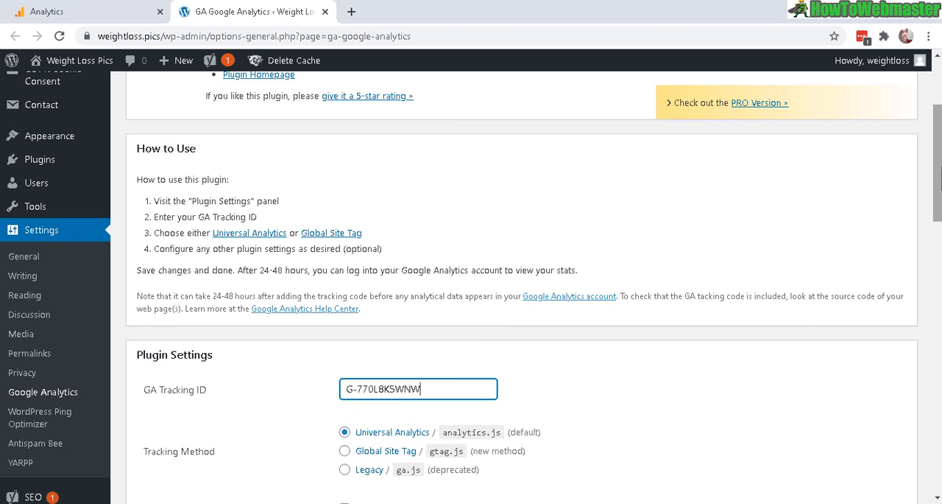
pyautogui.scroll(-3)
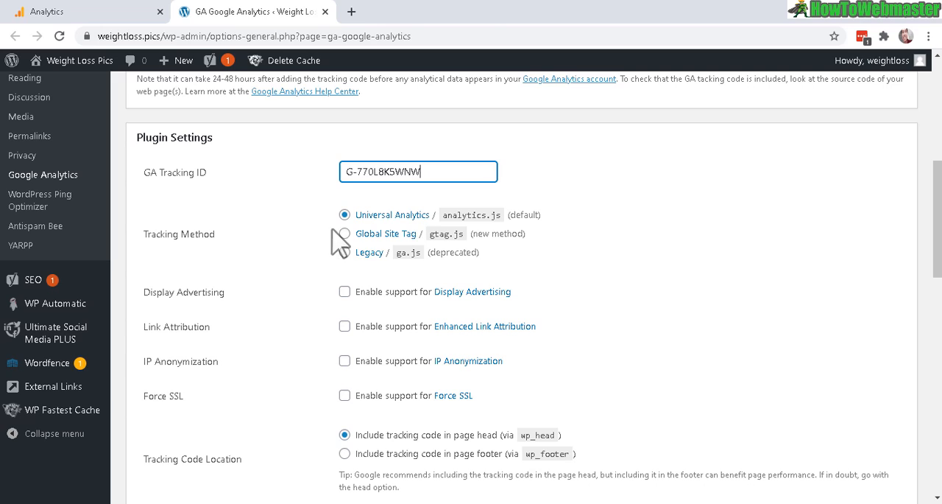
pyautogui.click(344, 234)
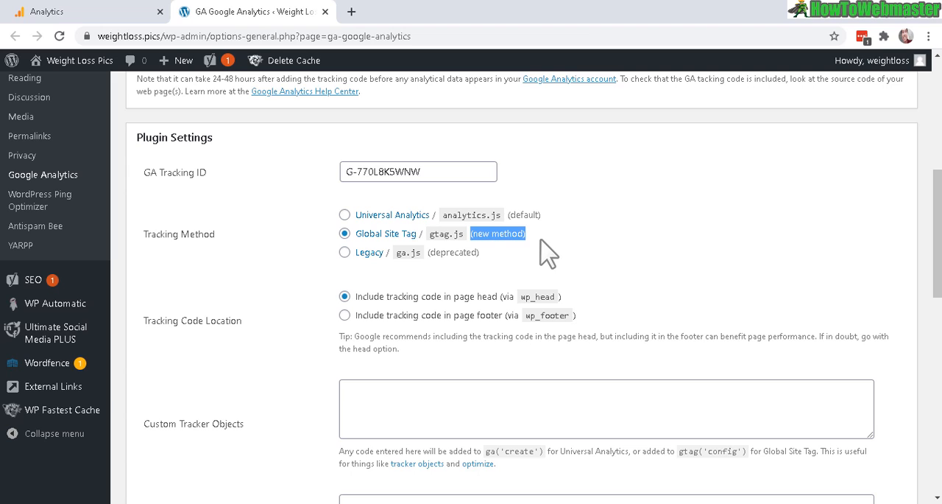
pyautogui.moveTo(557, 220)
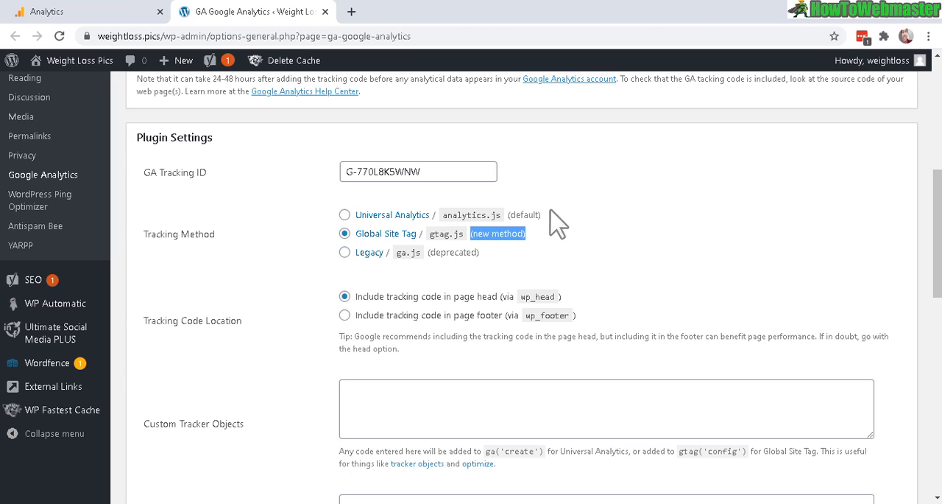
pyautogui.click(85, 11)
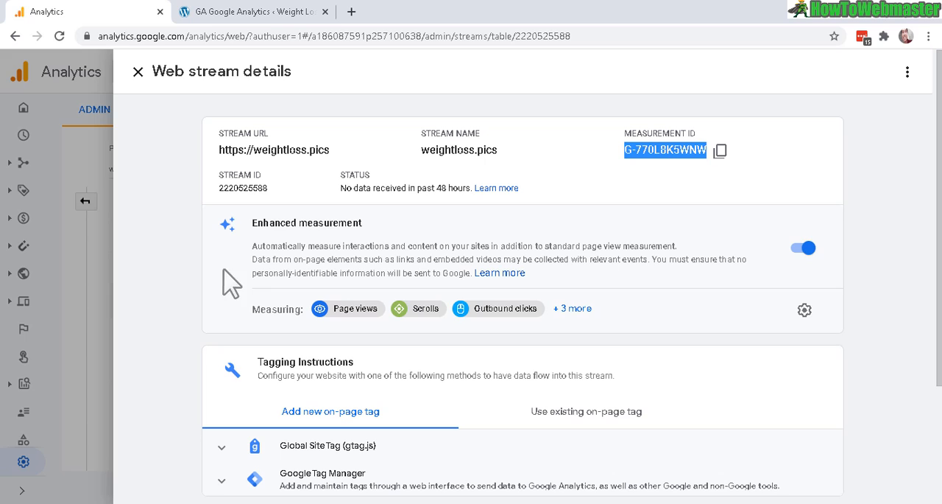
pyautogui.moveTo(221, 89)
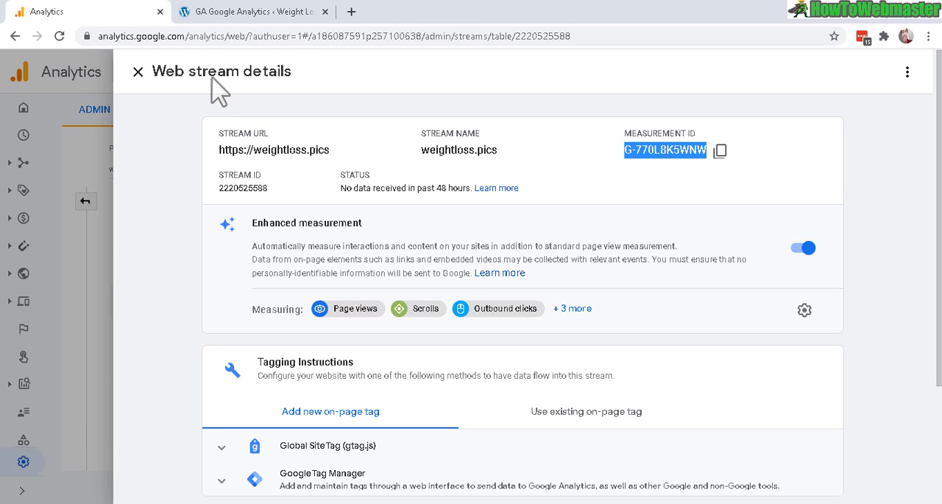
pyautogui.click(254, 11)
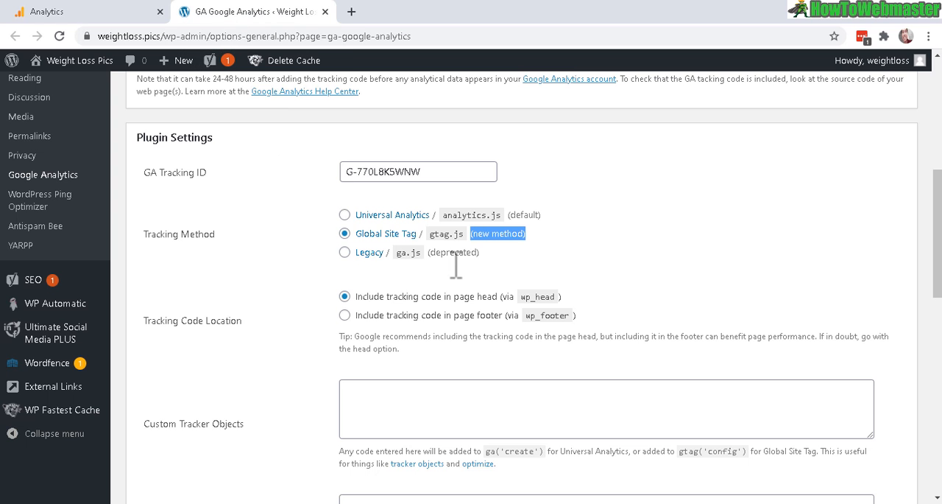
pyautogui.moveTo(433, 214)
pyautogui.write('UA')
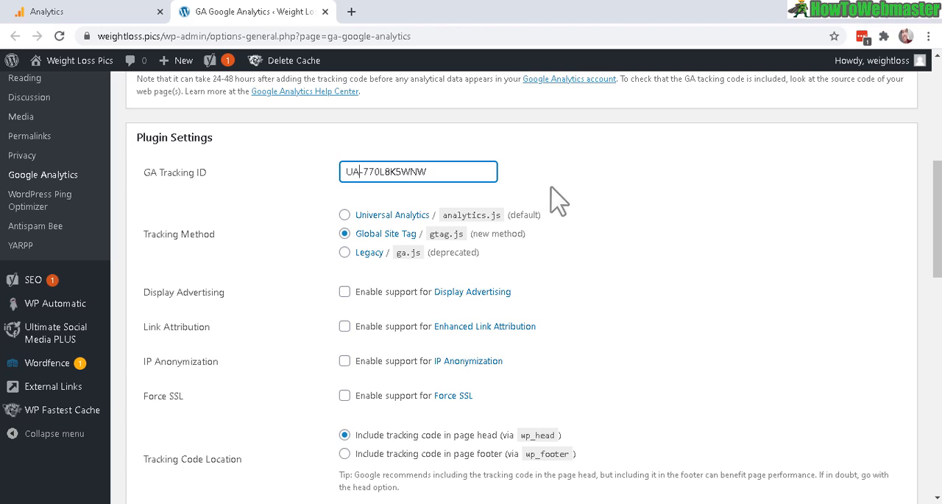
pyautogui.moveTo(353, 239)
pyautogui.write('G')
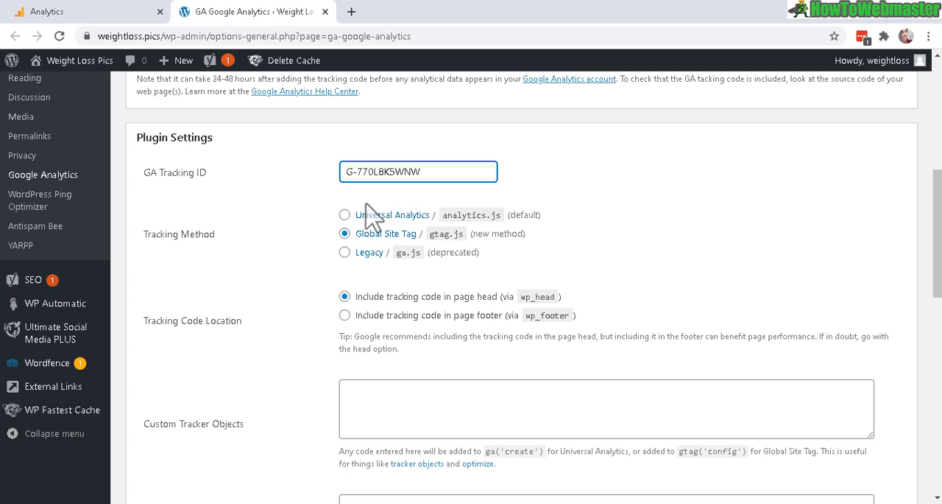
pyautogui.moveTo(379, 202)
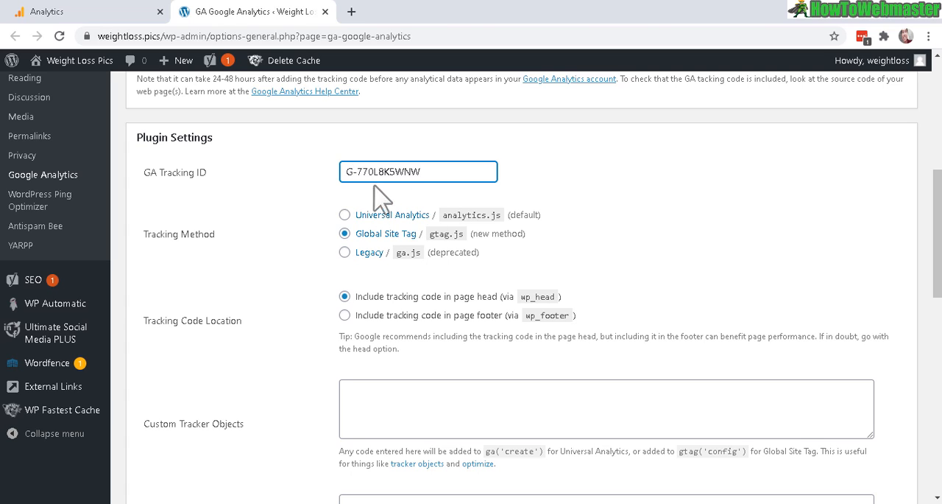
pyautogui.moveTo(397, 242)
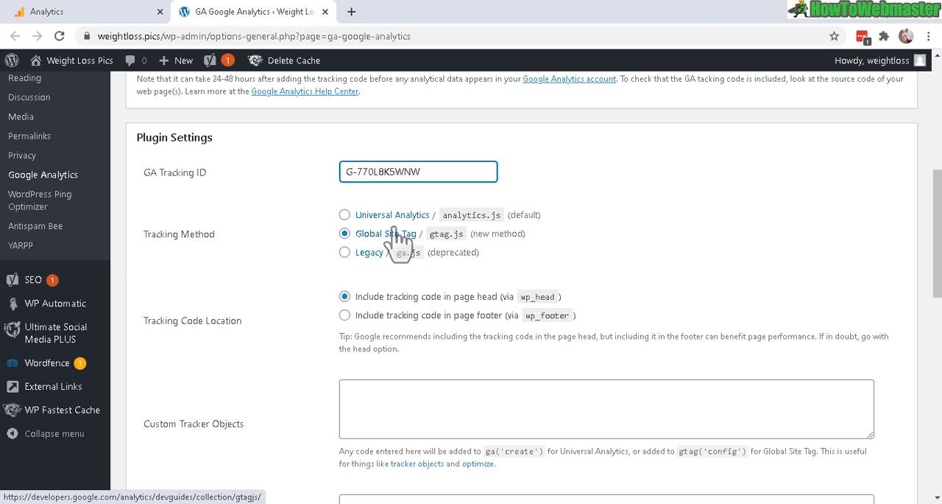
pyautogui.moveTo(736, 254)
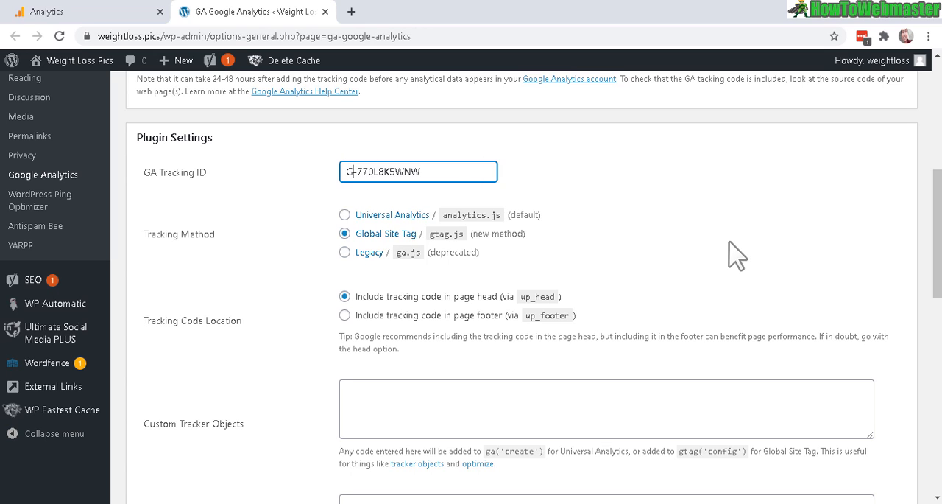
pyautogui.scroll(-3)
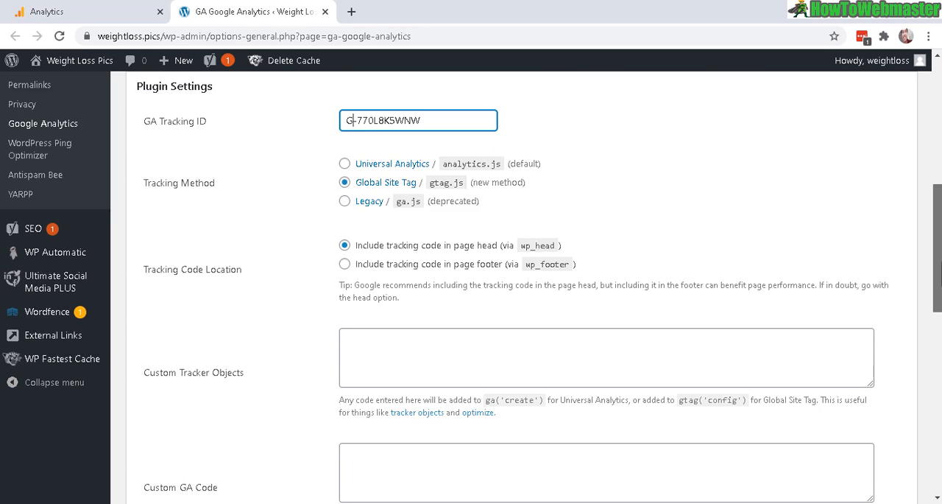
pyautogui.scroll(-3)
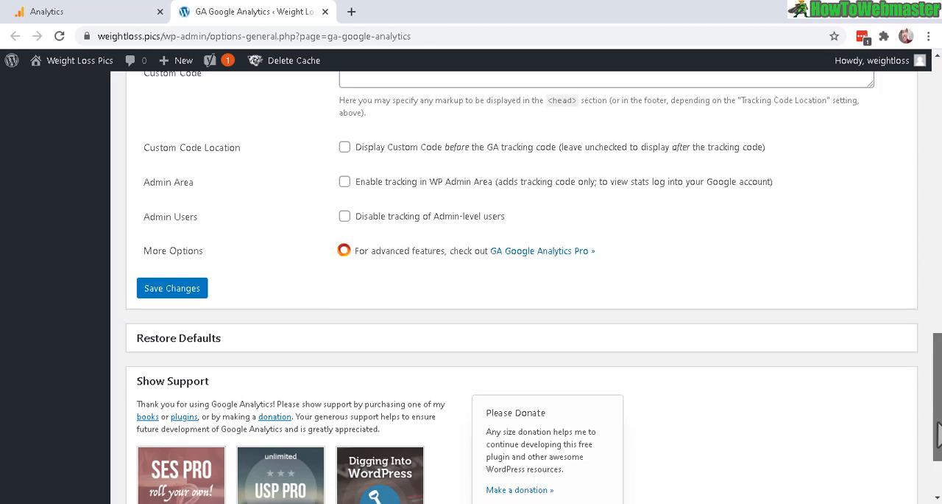
# Step: Save the GA Google Analytics settings and confirm the 'Settings saved.' notice
pyautogui.scroll(-3)
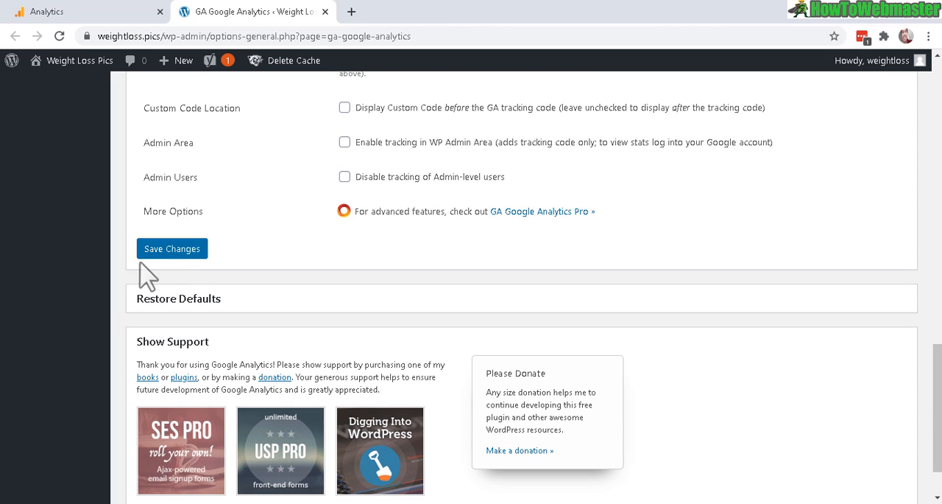
pyautogui.click(172, 248)
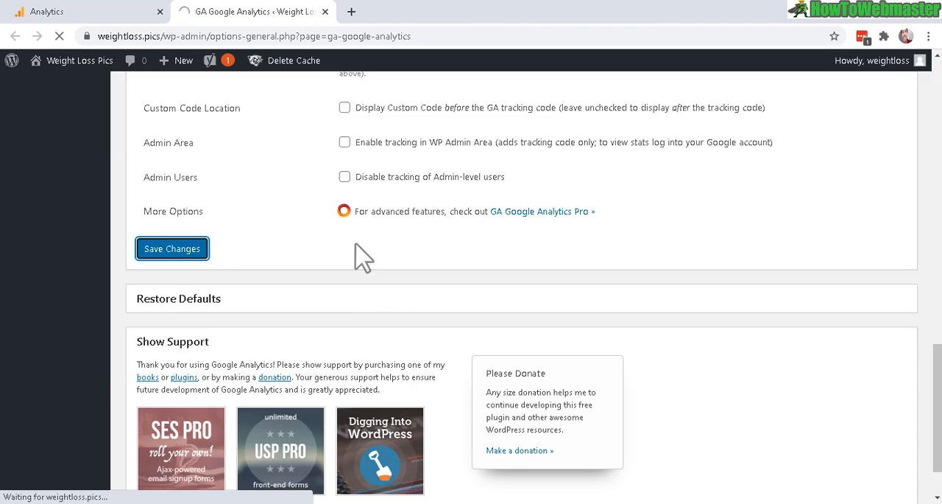
pyautogui.click(172, 248)
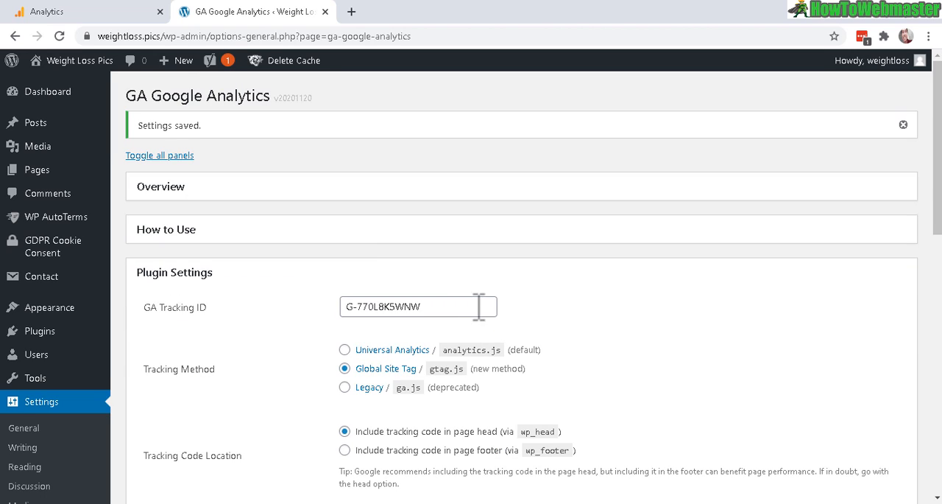
pyautogui.moveTo(199, 184)
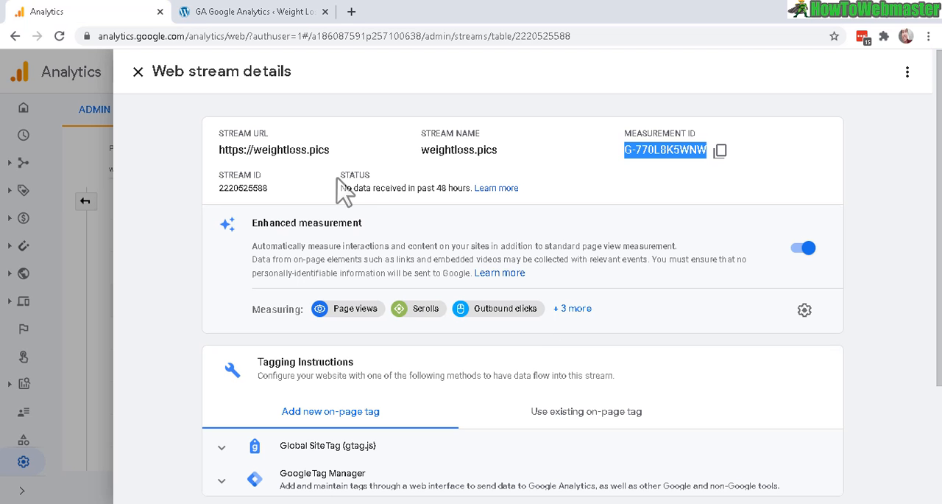
# Step: Close the weightloss.pics web stream details and select Acquisition > Overview
pyautogui.click(137, 71)
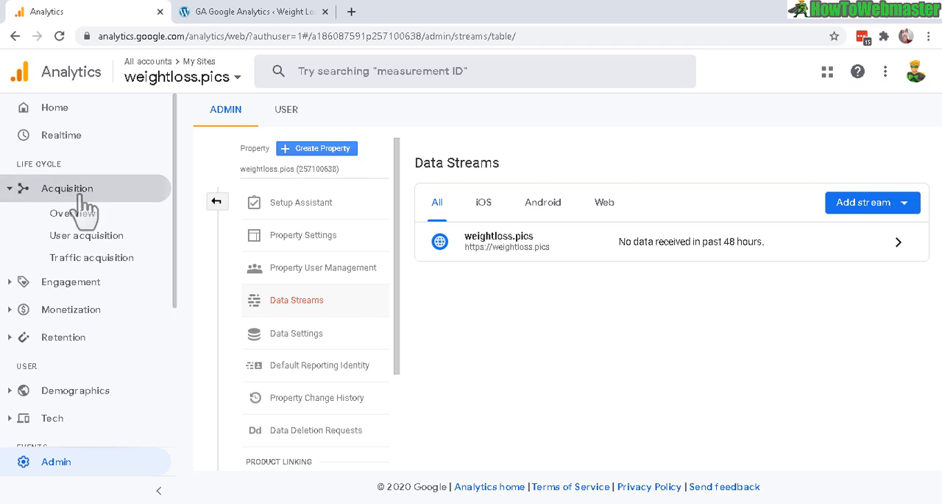
pyautogui.click(72, 213)
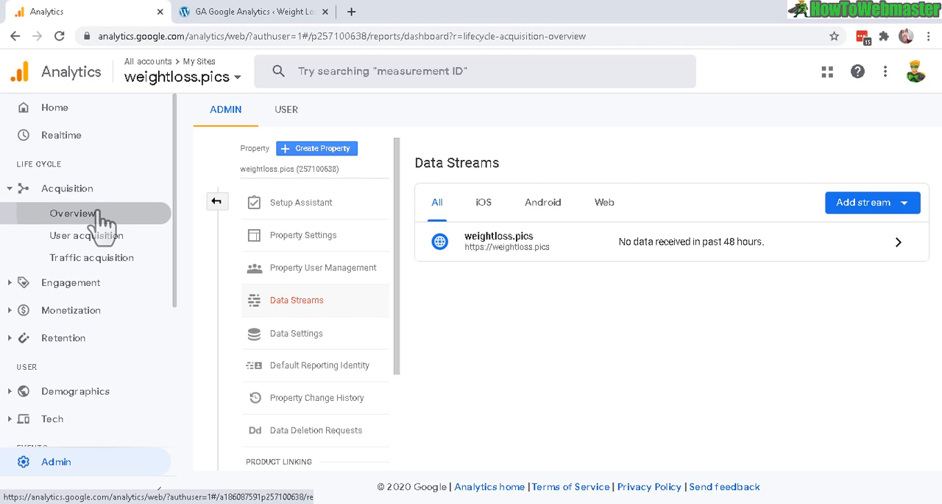
# Step: Open Acquisition > Overview showing zero users for weightloss.pics over 28 days
pyautogui.click(72, 213)
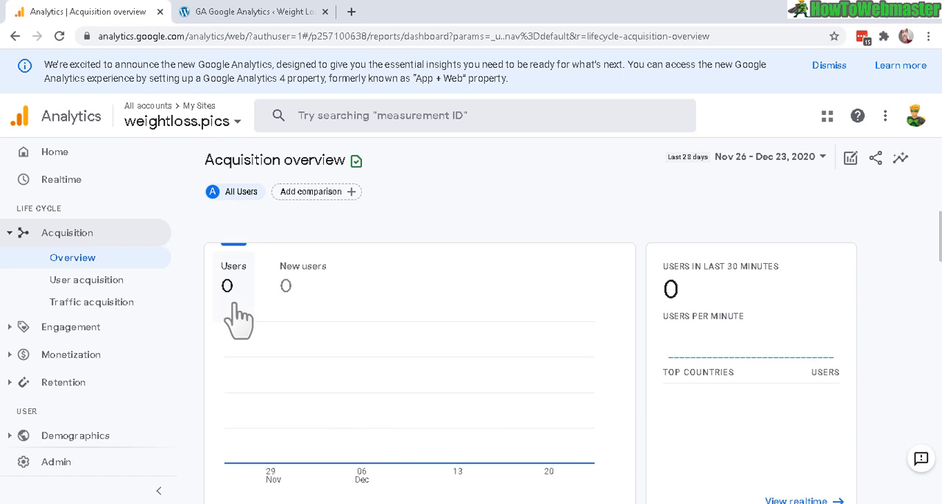
pyautogui.moveTo(284, 372)
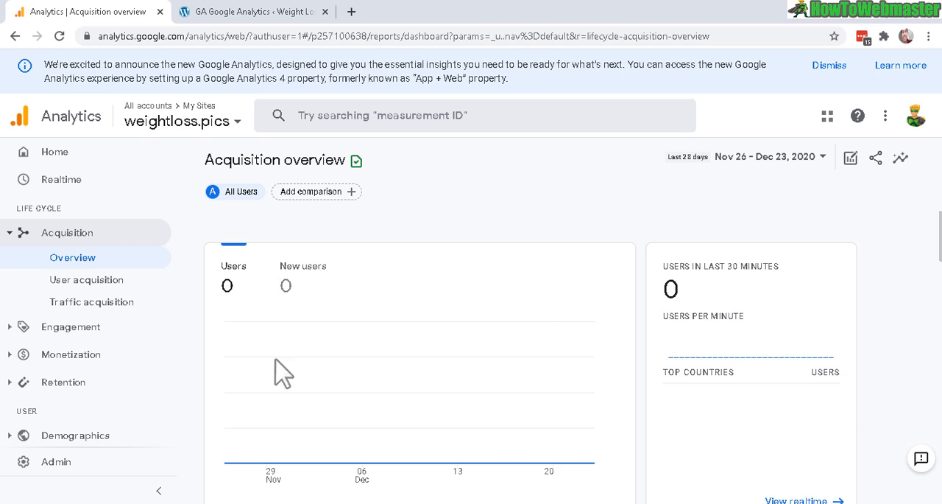
pyautogui.moveTo(519, 335)
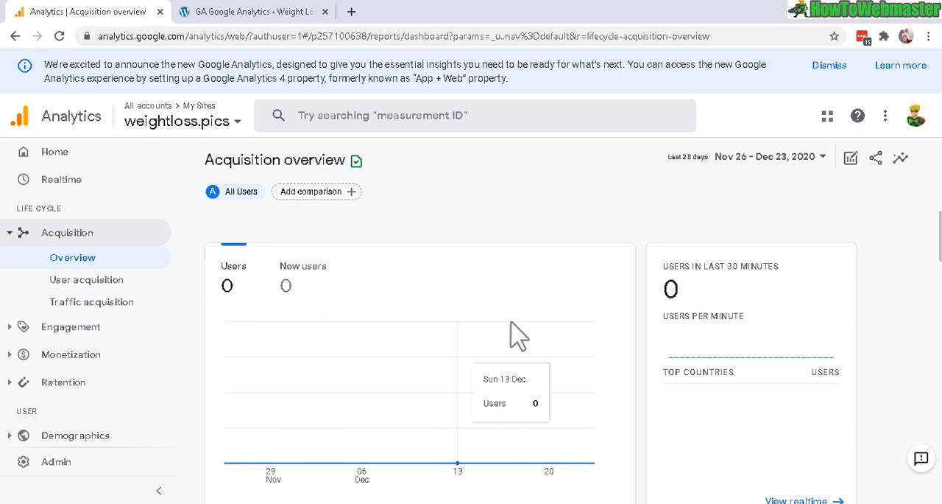
pyautogui.moveTo(556, 316)
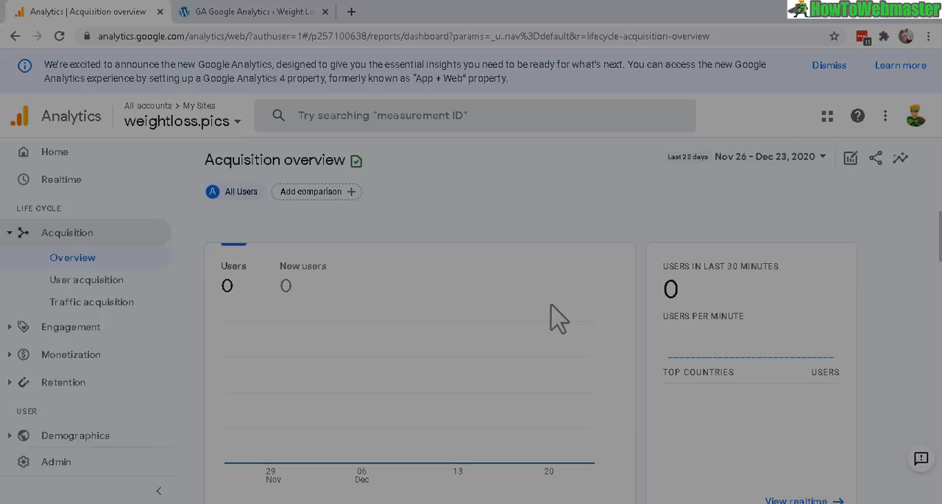